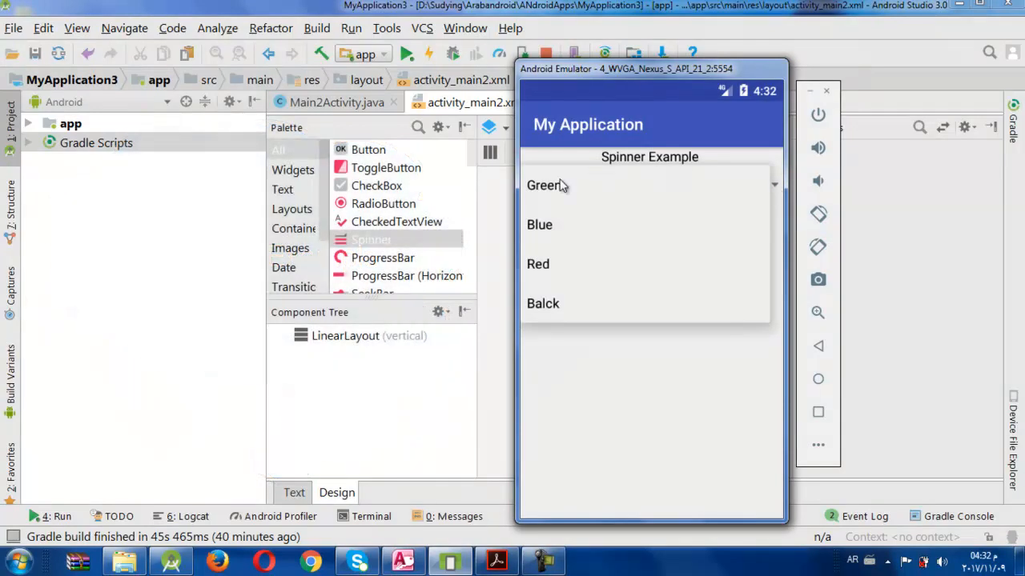
pyautogui.moveTo(596, 238)
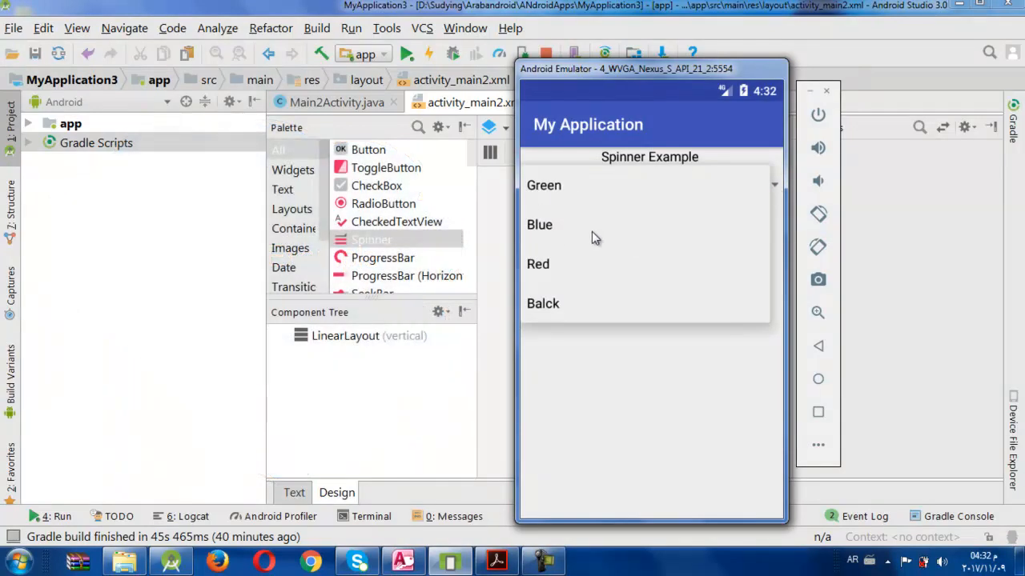
pyautogui.moveTo(659, 202)
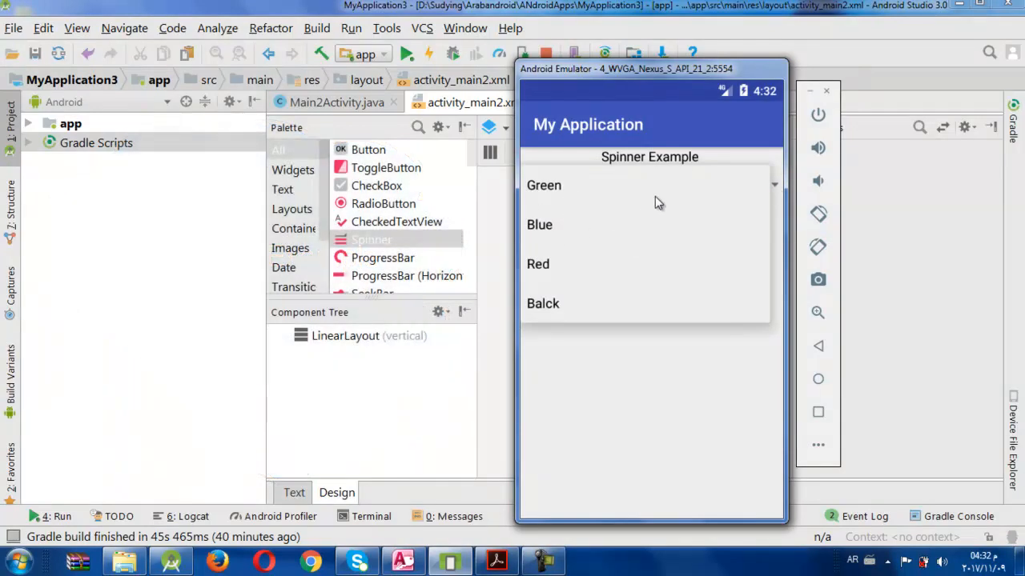
pyautogui.moveTo(555, 230)
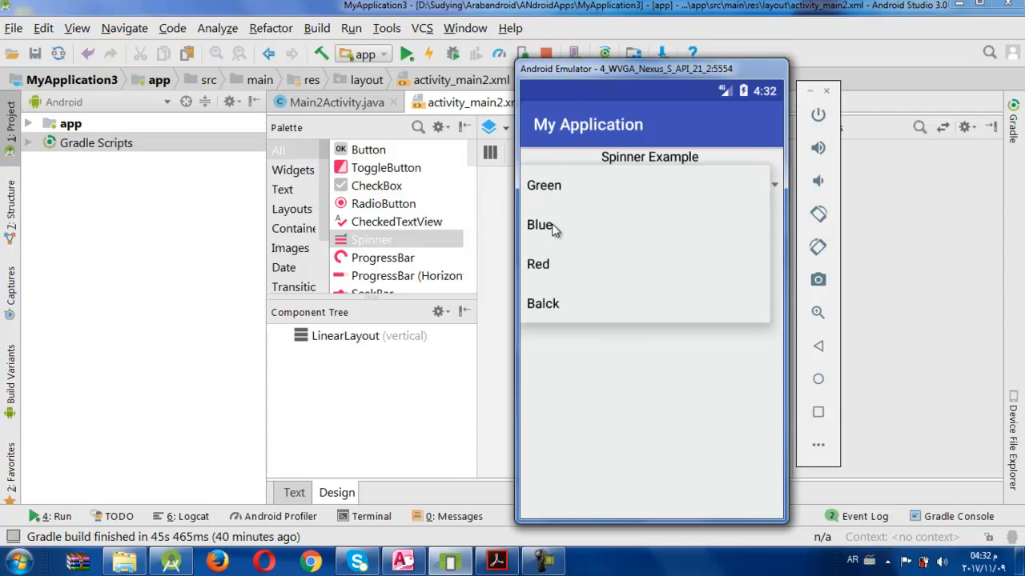
pyautogui.moveTo(588, 244)
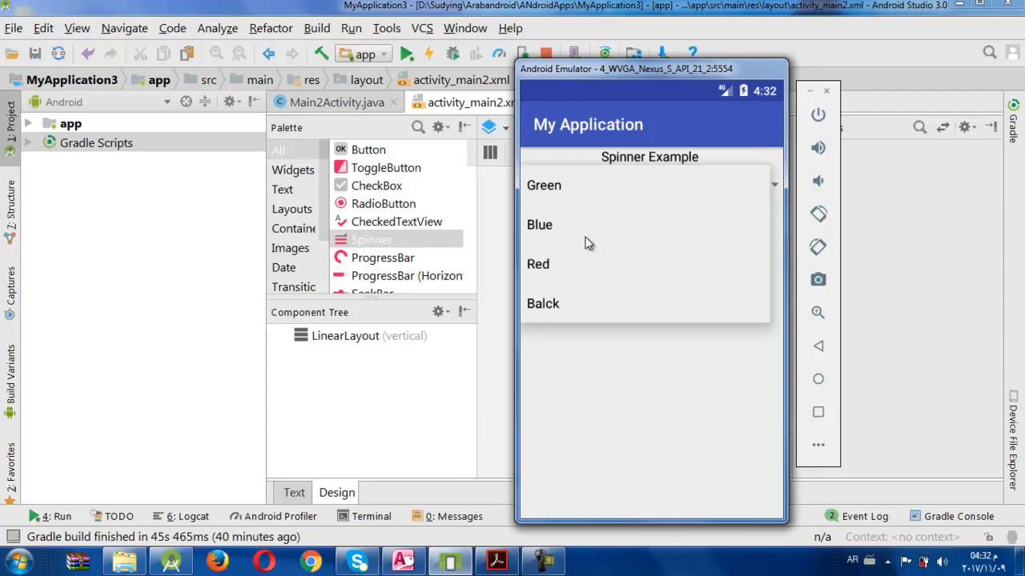
# - Select Blue in the running app's spinner, then reopen its list and browse the other colour items
pyautogui.click(539, 224)
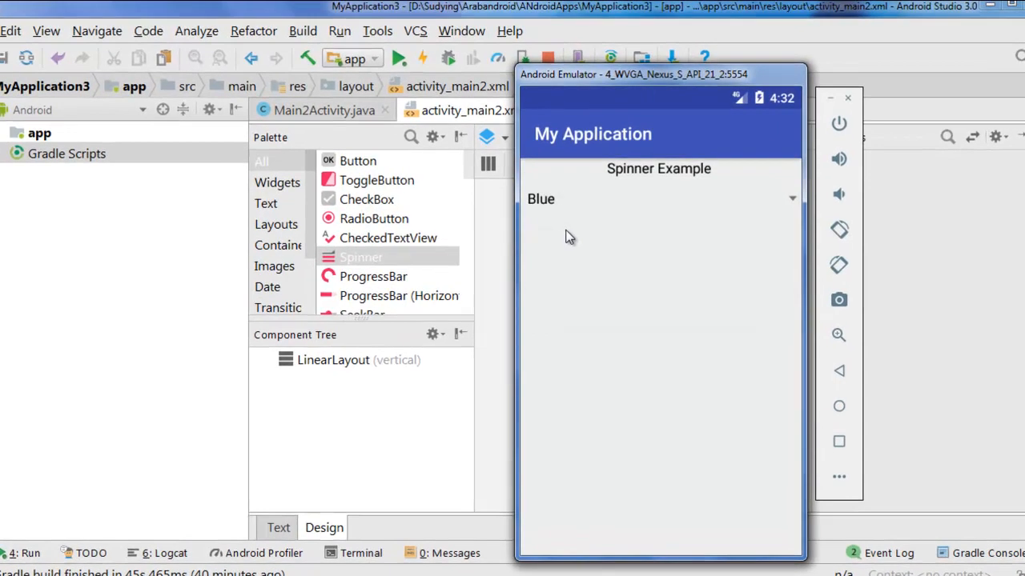
pyautogui.click(658, 199)
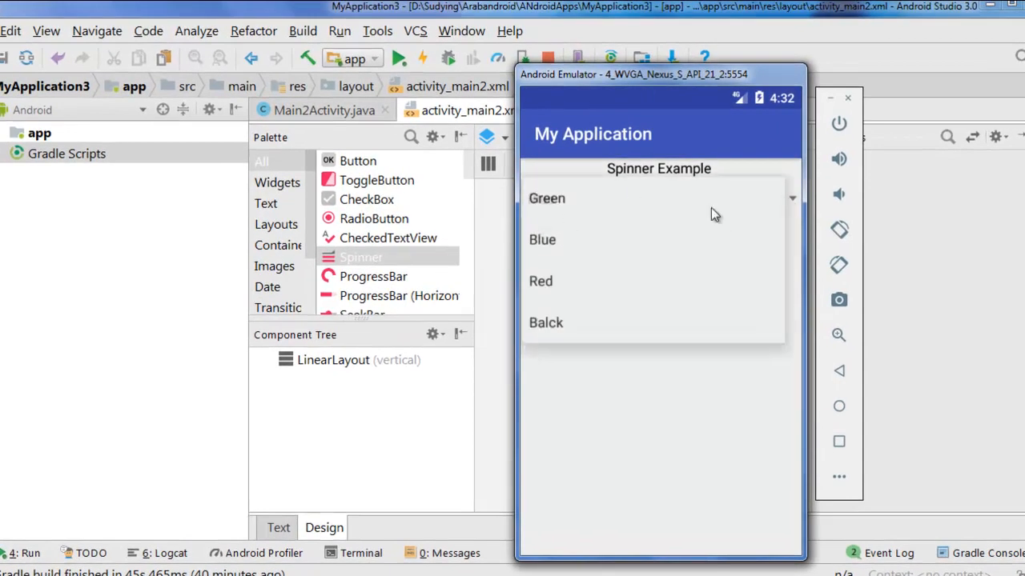
pyautogui.click(540, 281)
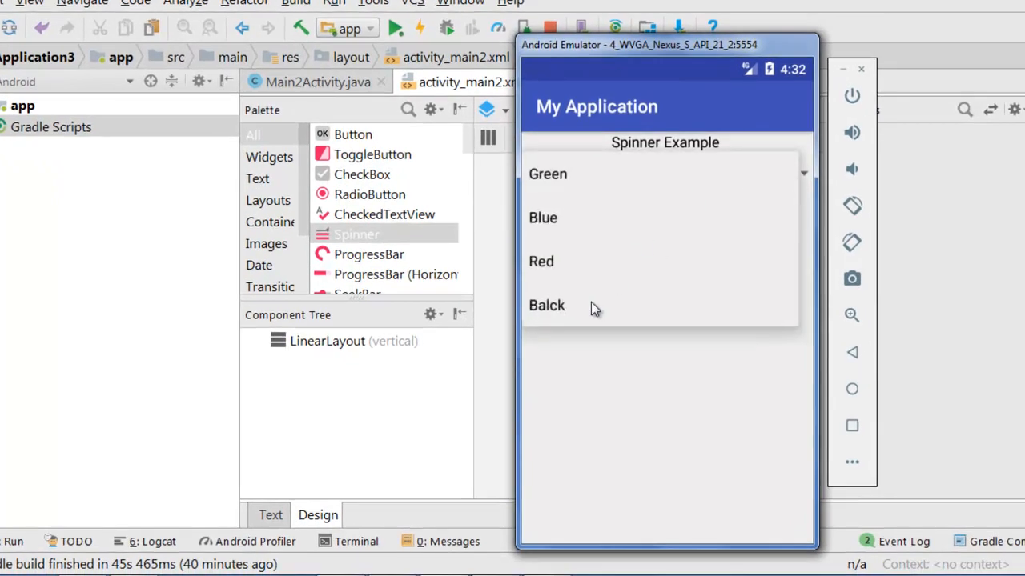
pyautogui.click(546, 305)
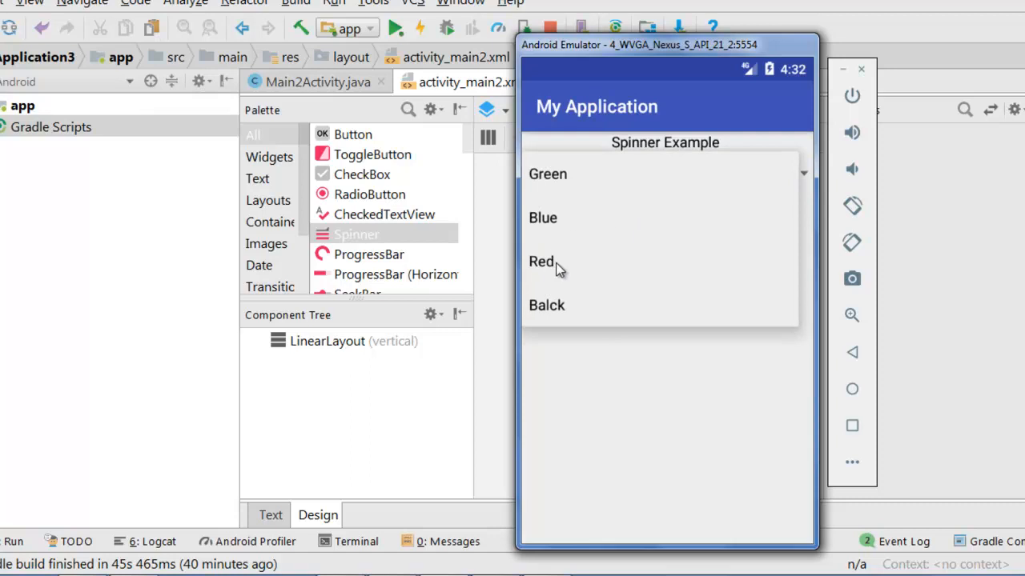
pyautogui.click(541, 261)
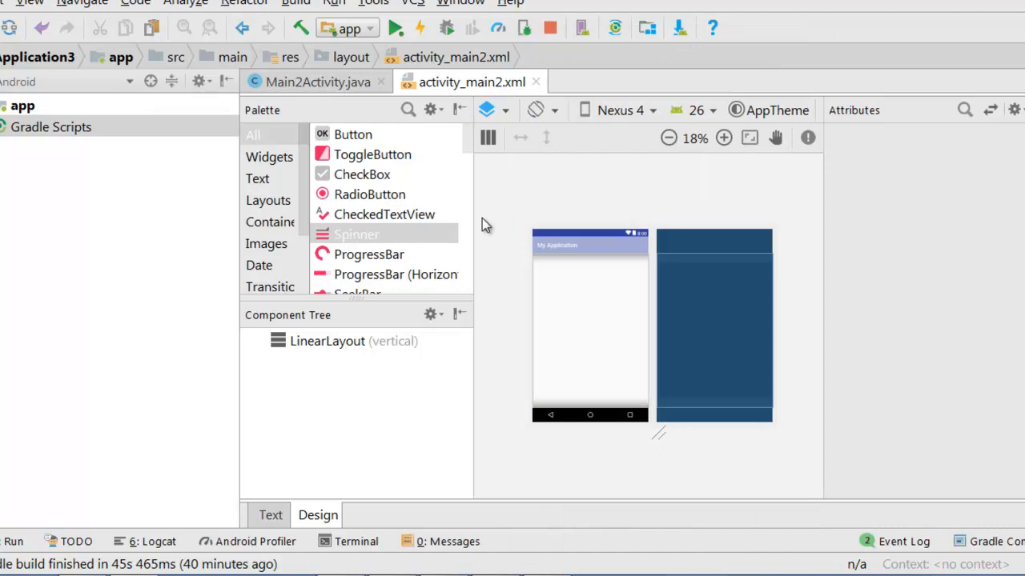
pyautogui.click(318, 81)
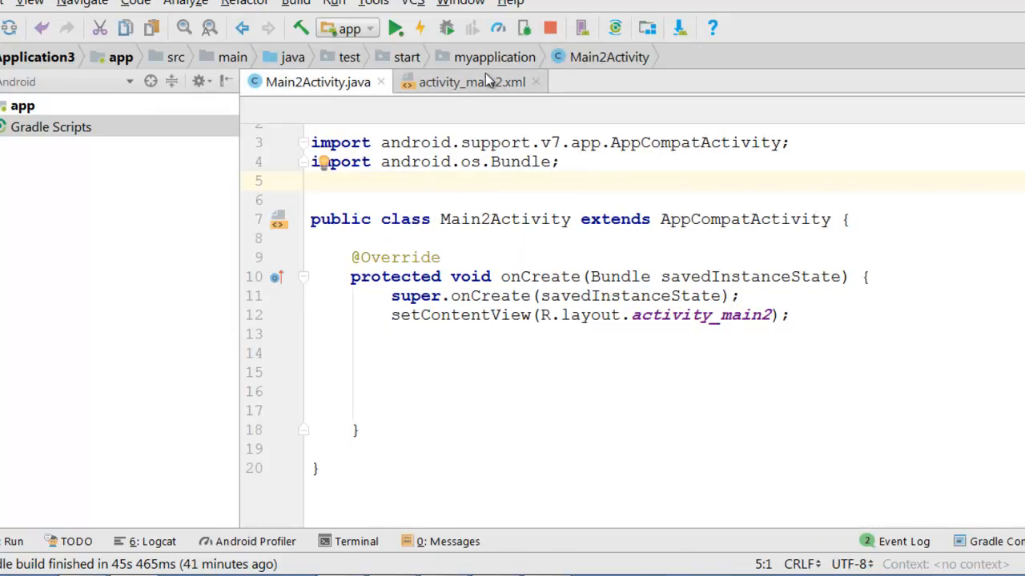
pyautogui.click(471, 82)
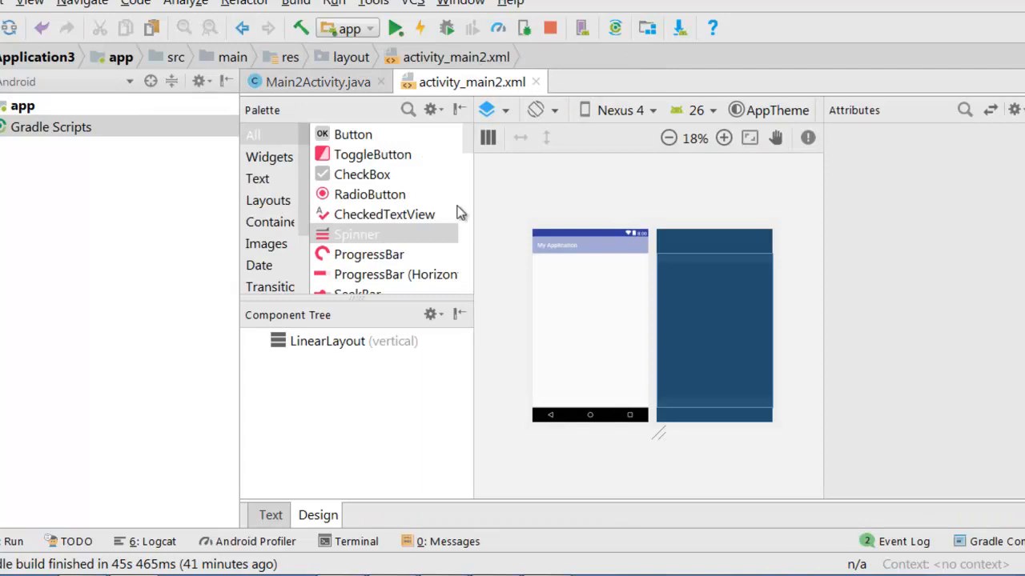
pyautogui.moveTo(286, 294)
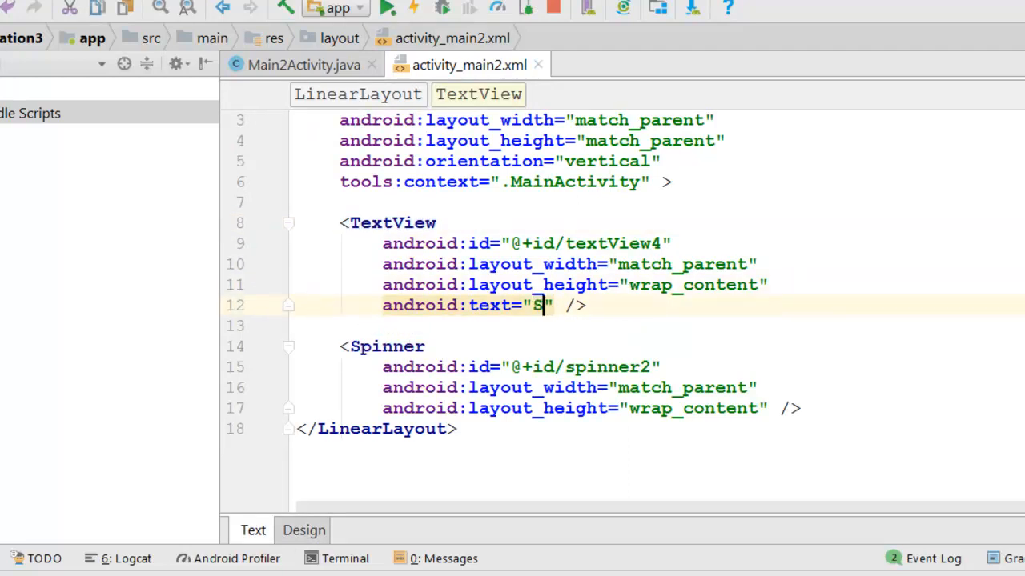
# - Set the TextView's android:text to "Spinner Example"
pyautogui.write('pinner Examp')
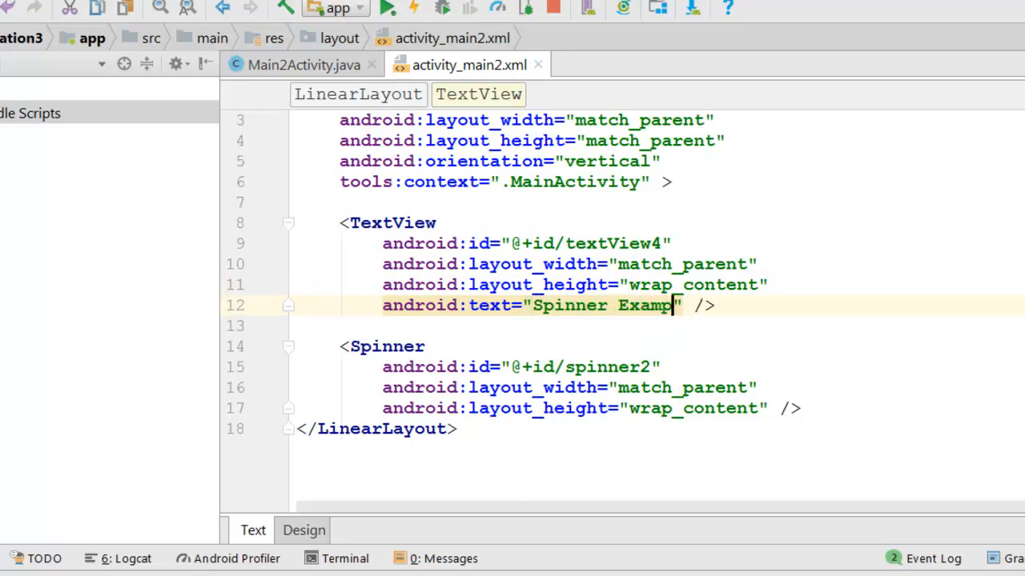
pyautogui.write('le')
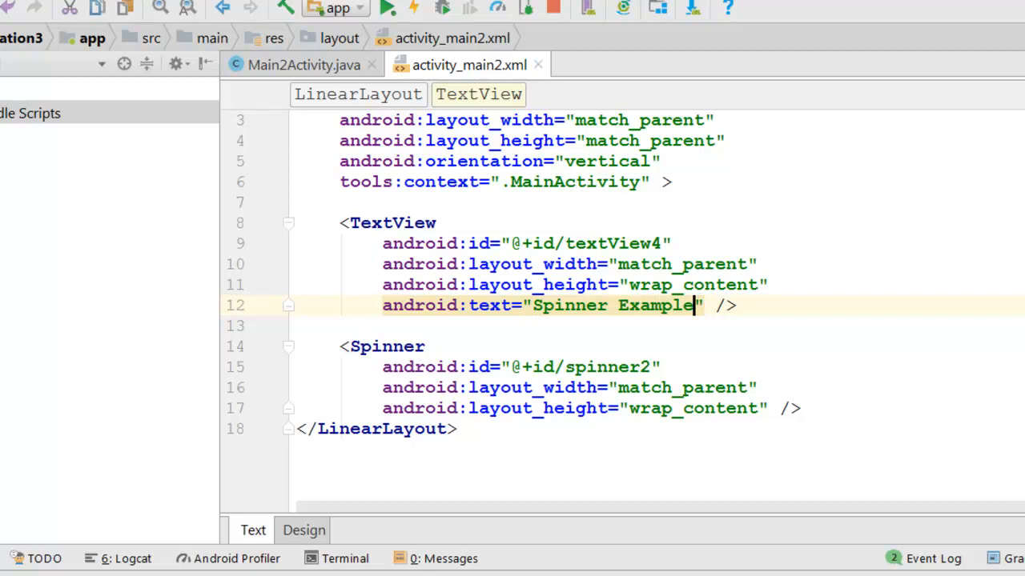
pyautogui.press('Enter')
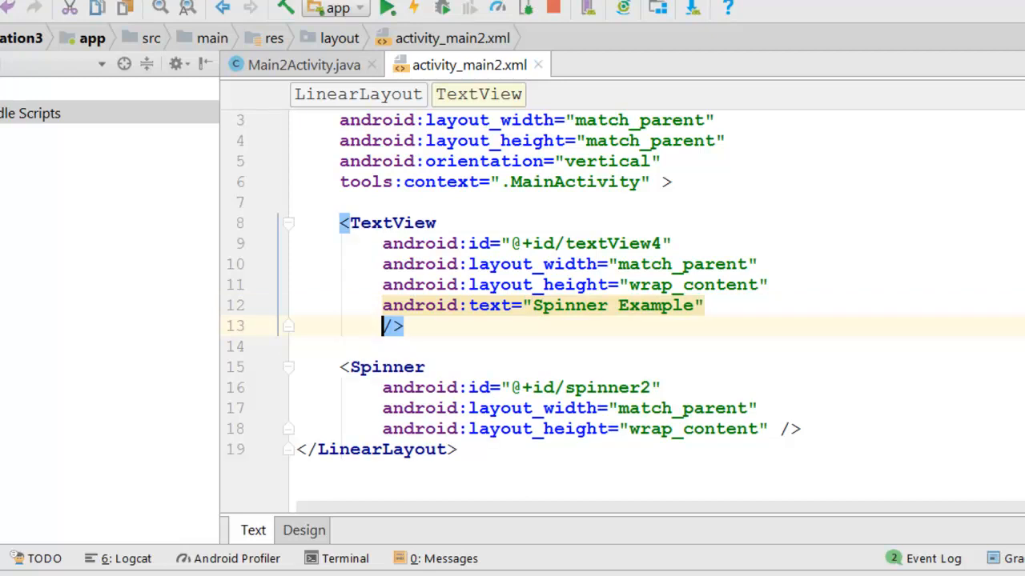
# - Add android:textSize="16dp" and android:textColor="#000" to the TextView
pyautogui.write('android:textSize="')
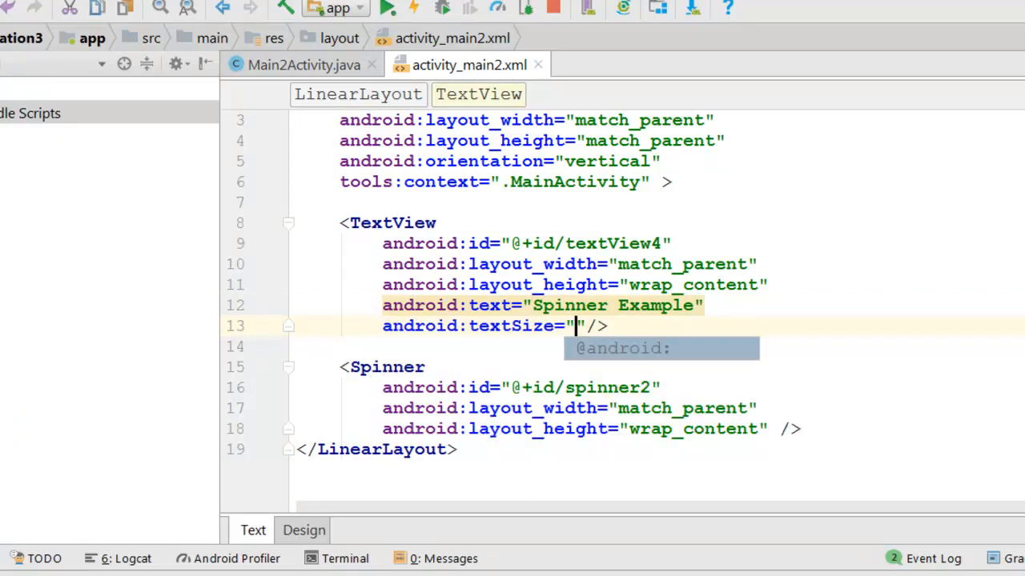
pyautogui.write('16s')
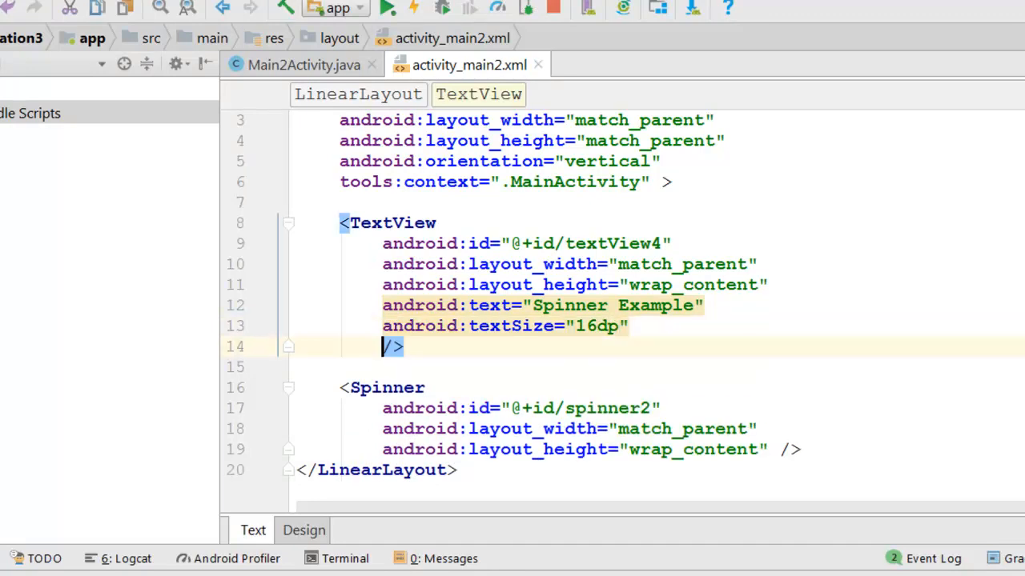
pyautogui.write('android:textColor=""')
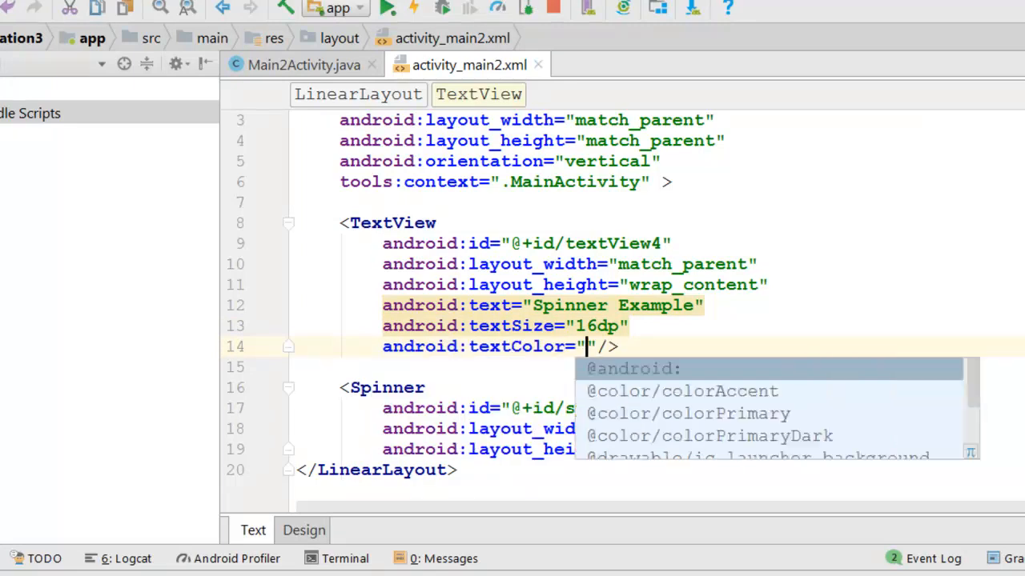
pyautogui.write('#')
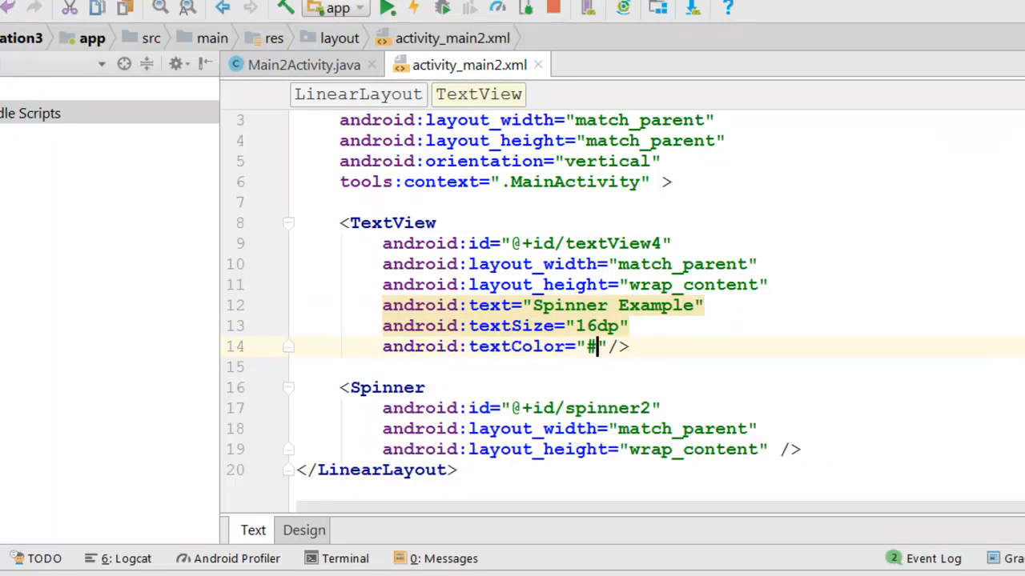
pyautogui.write('000')
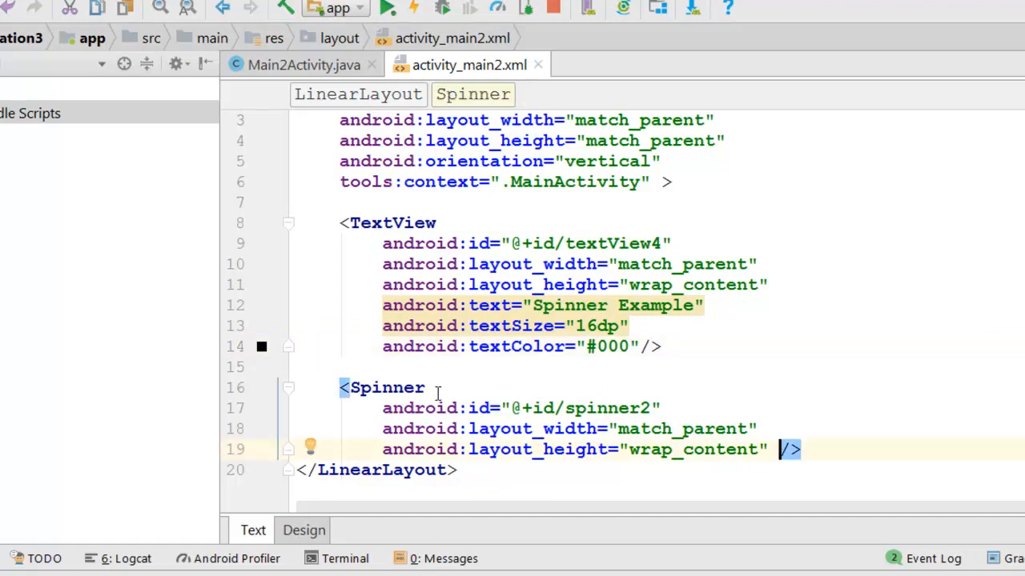
pyautogui.doubleClick(608, 408)
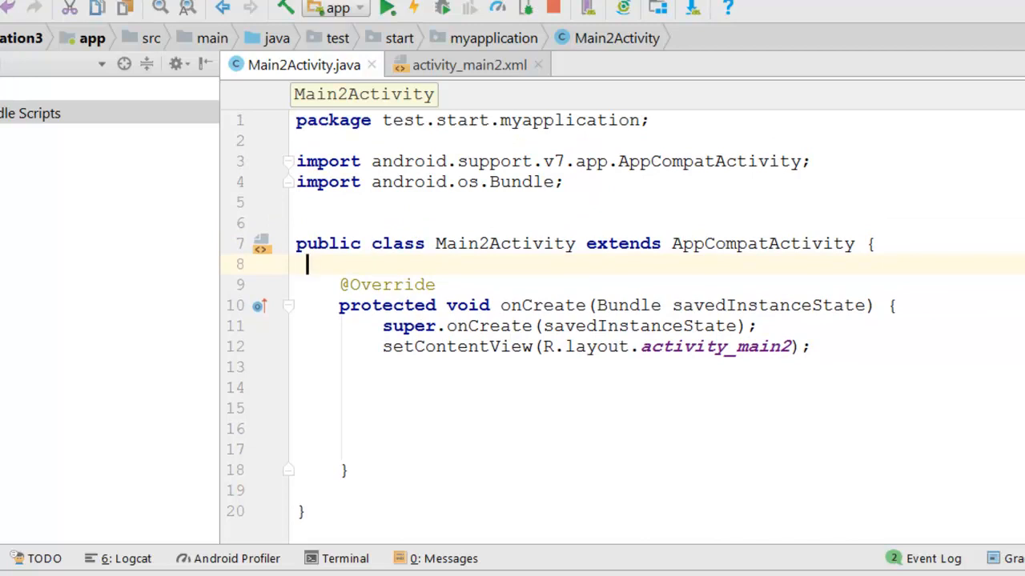
# - Declare a Spinner field sp and start a String colors[] = {}; array declaration below it
pyautogui.write('Spinne')
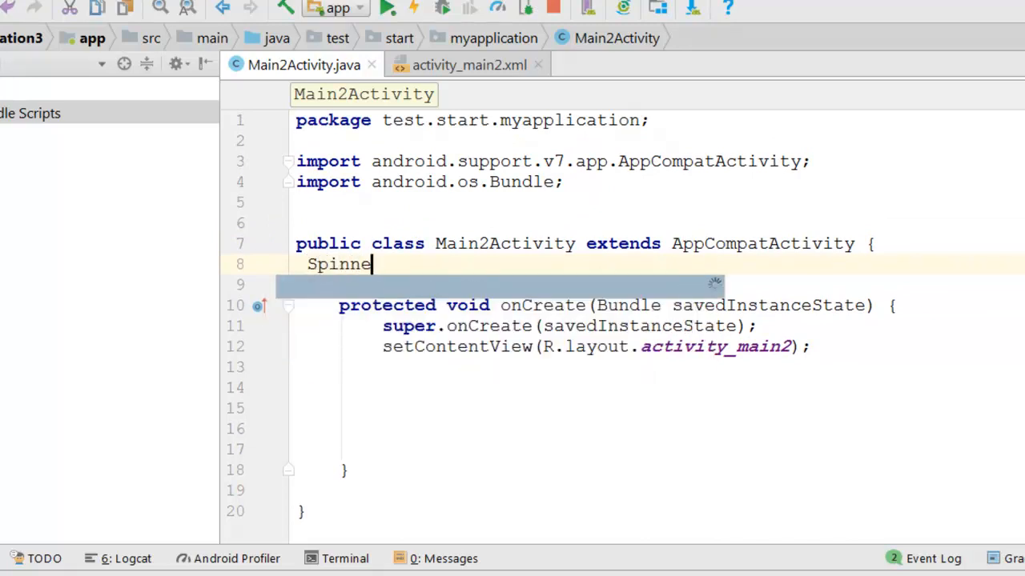
pyautogui.write('r sp ;')
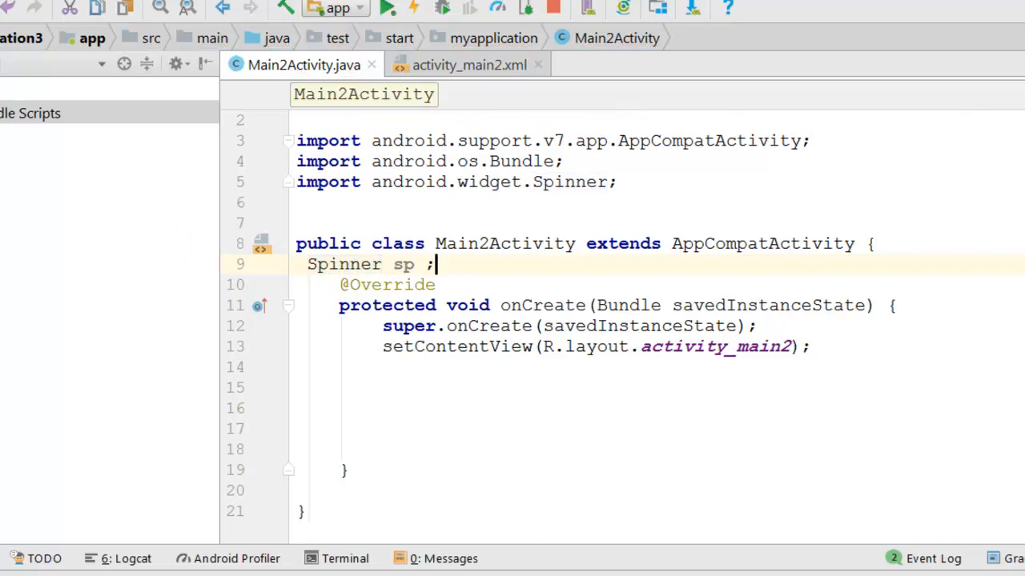
pyautogui.write('S')
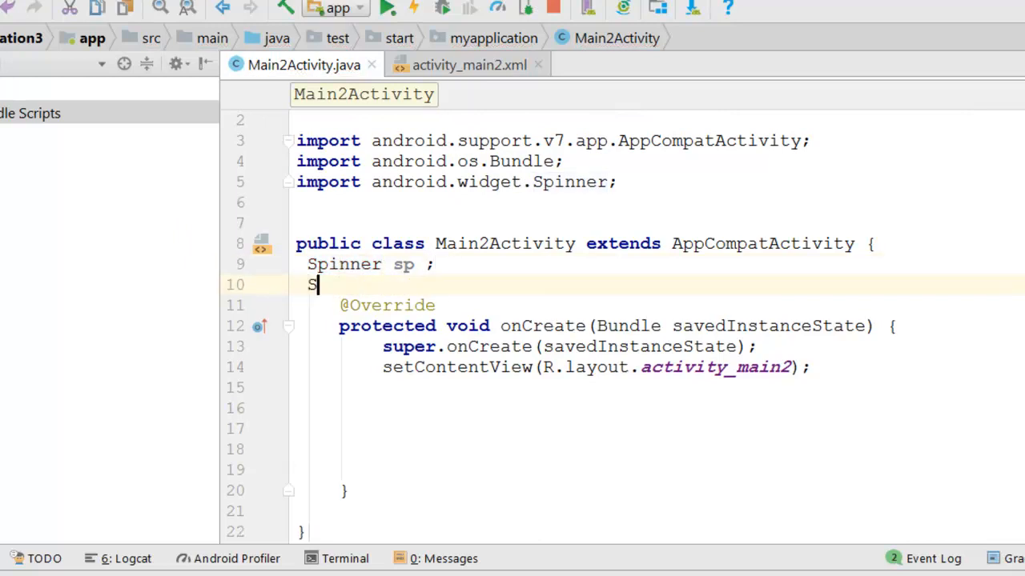
pyautogui.write('tring')
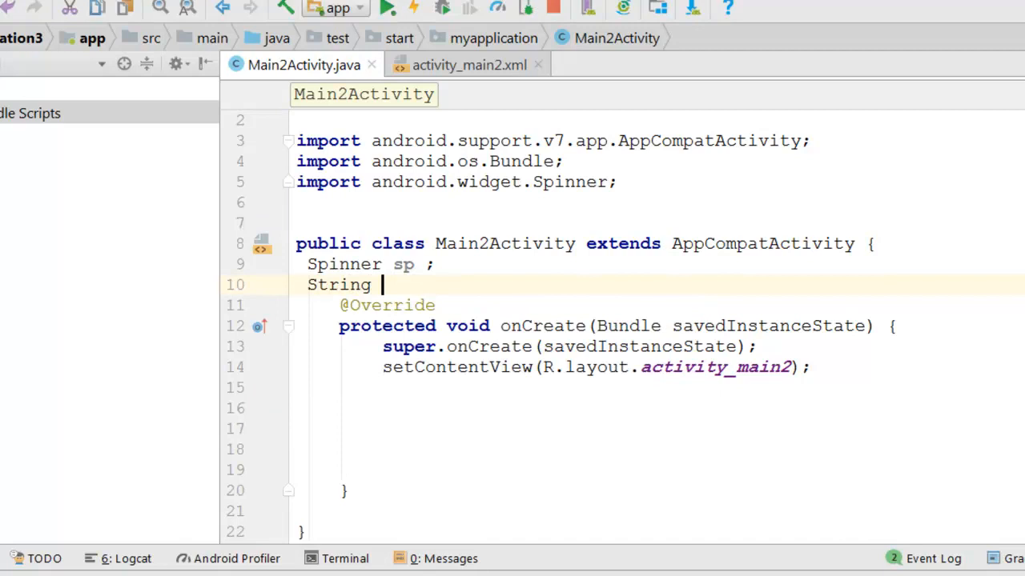
pyautogui.write('co;o')
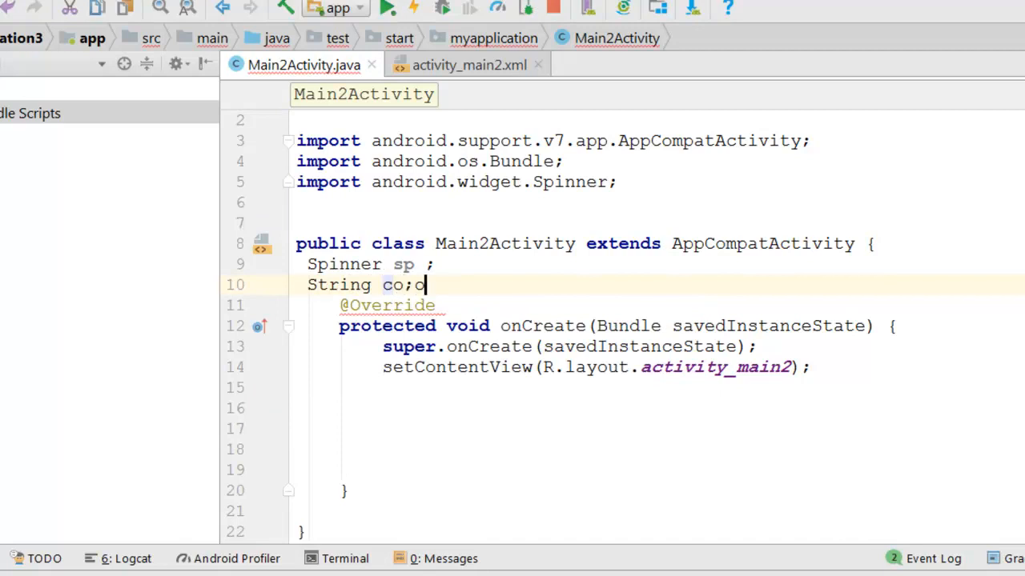
pyautogui.press('BackSpace')
pyautogui.write('lors')
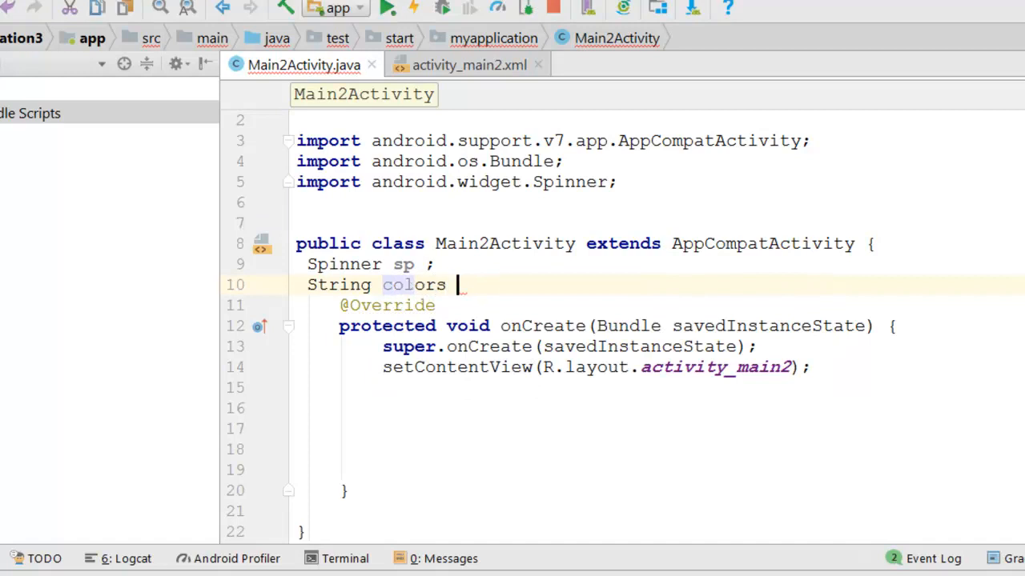
pyautogui.write('[]')
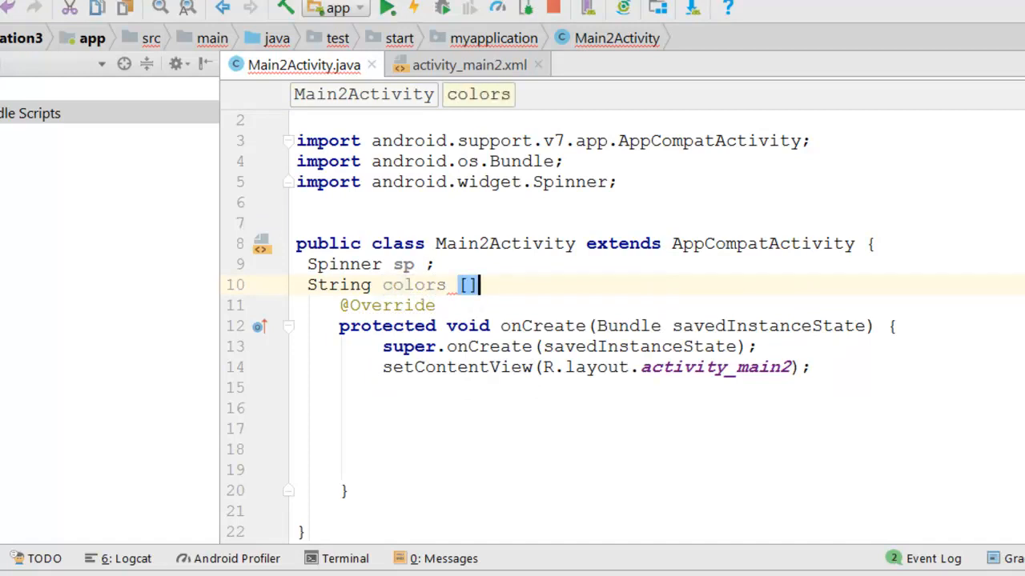
pyautogui.write('=')
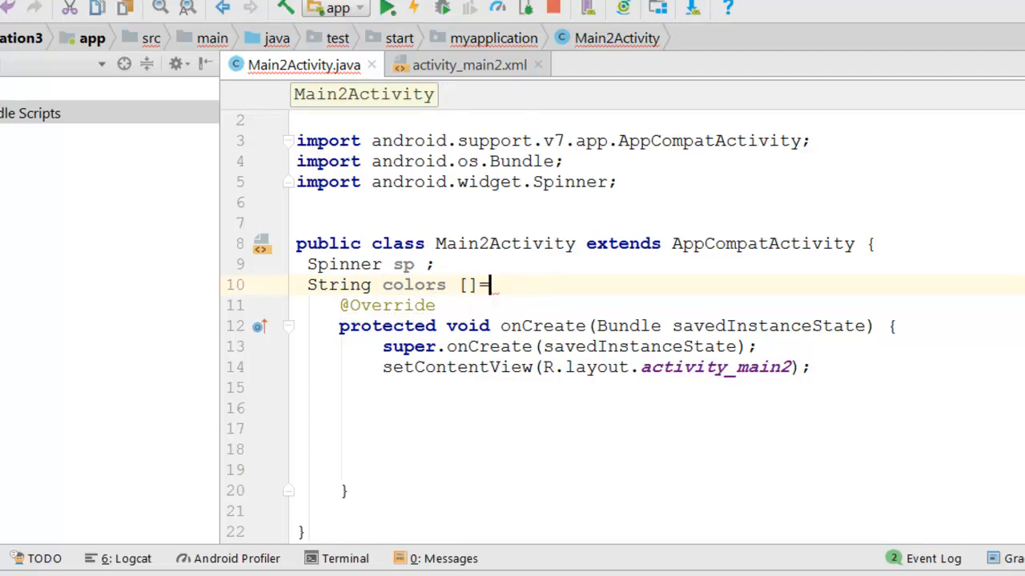
pyautogui.write("{}'")
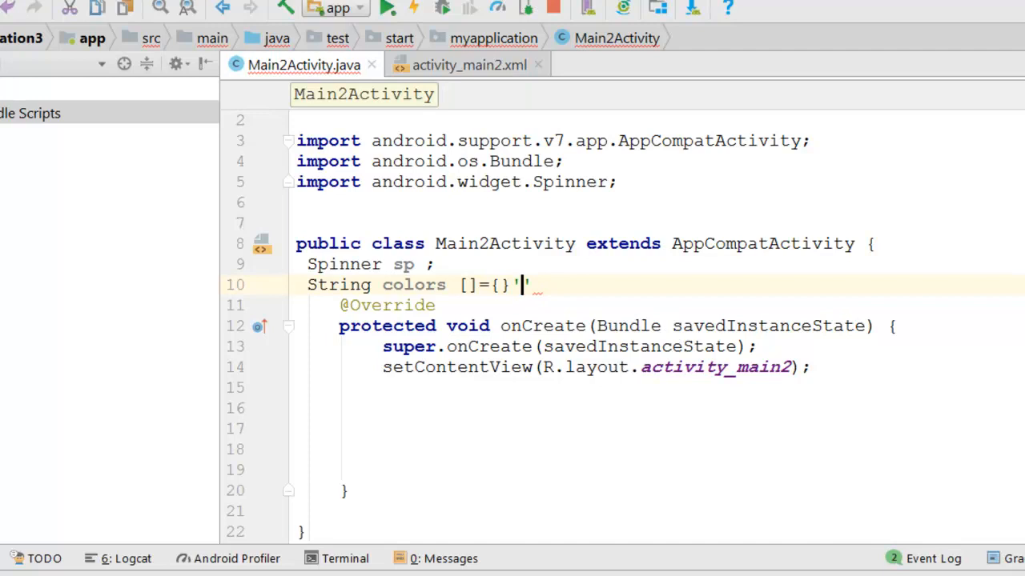
pyautogui.write(';')
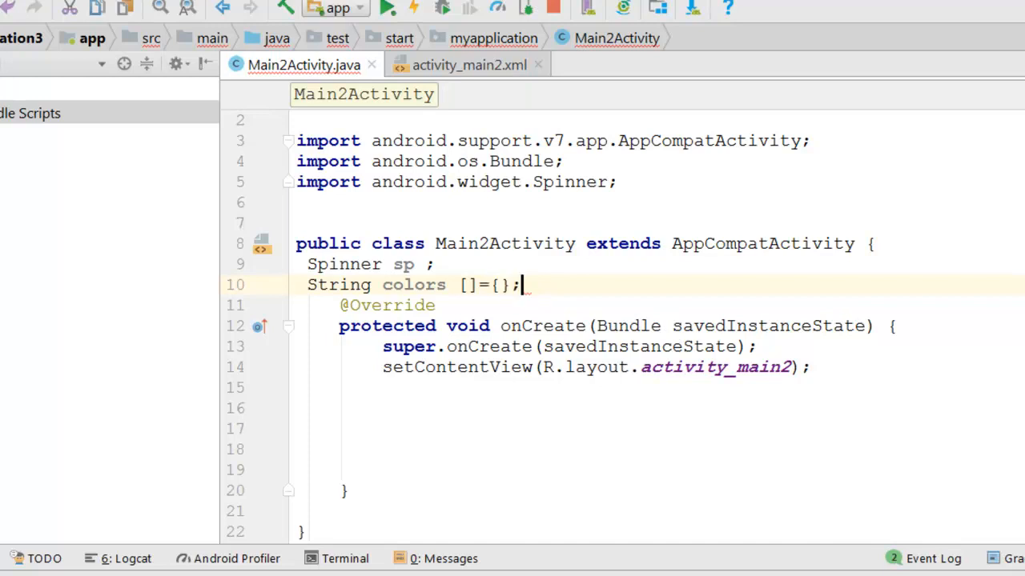
# - Fill the colors array with "Red", "Balck", "Blue" and "Green"
pyautogui.write('""')
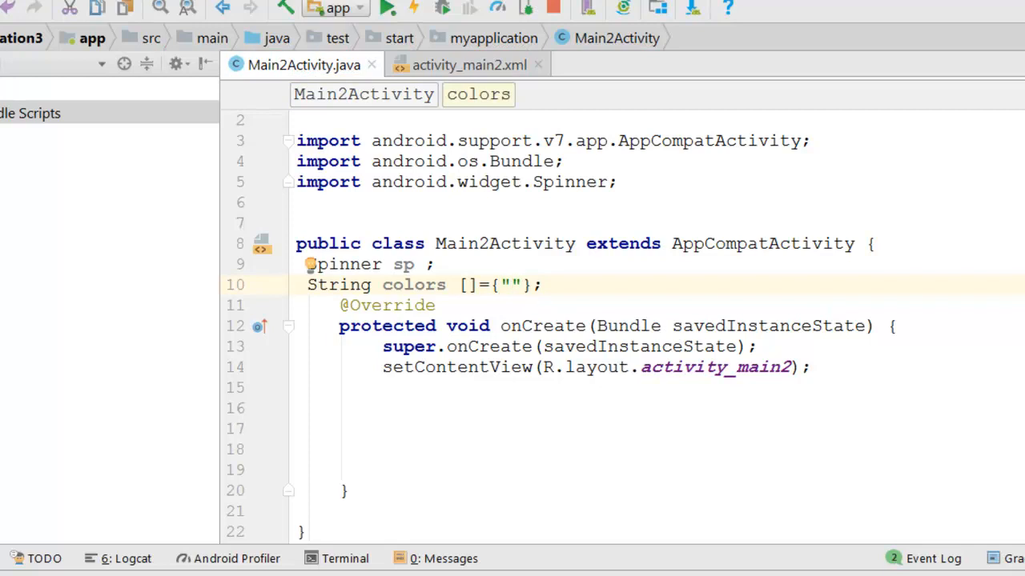
pyautogui.write('Red')
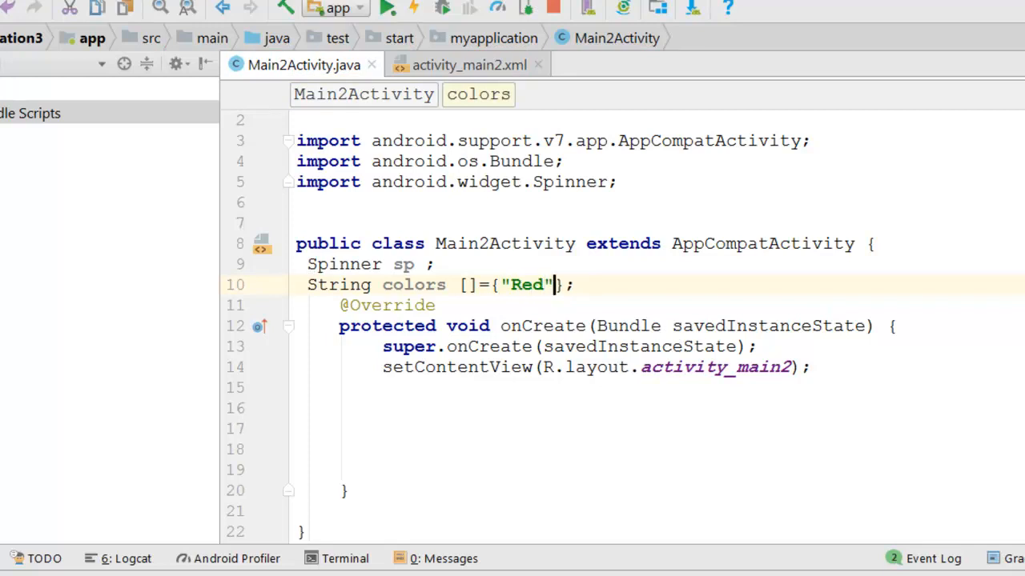
pyautogui.write(',"')
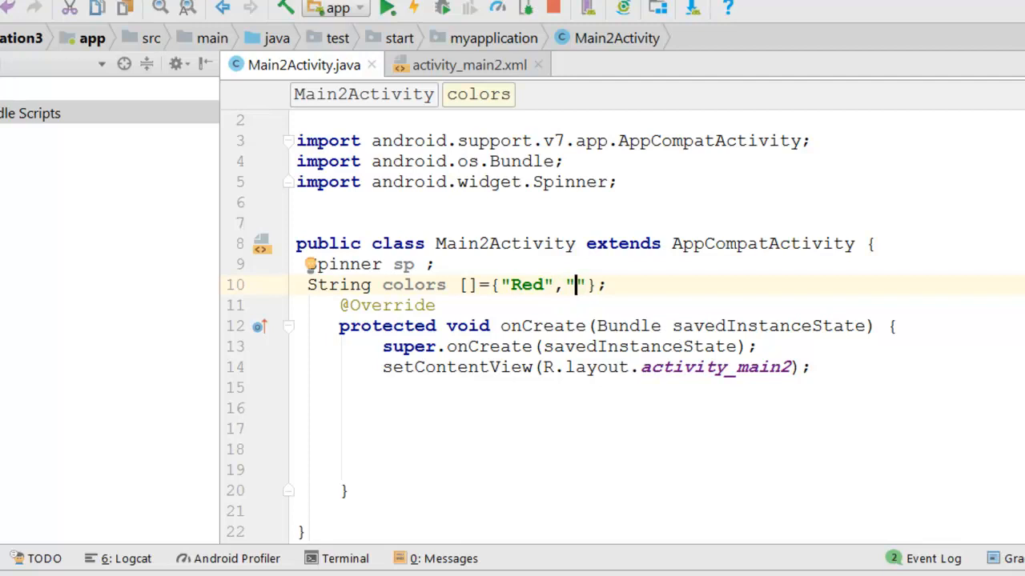
pyautogui.write('Ba')
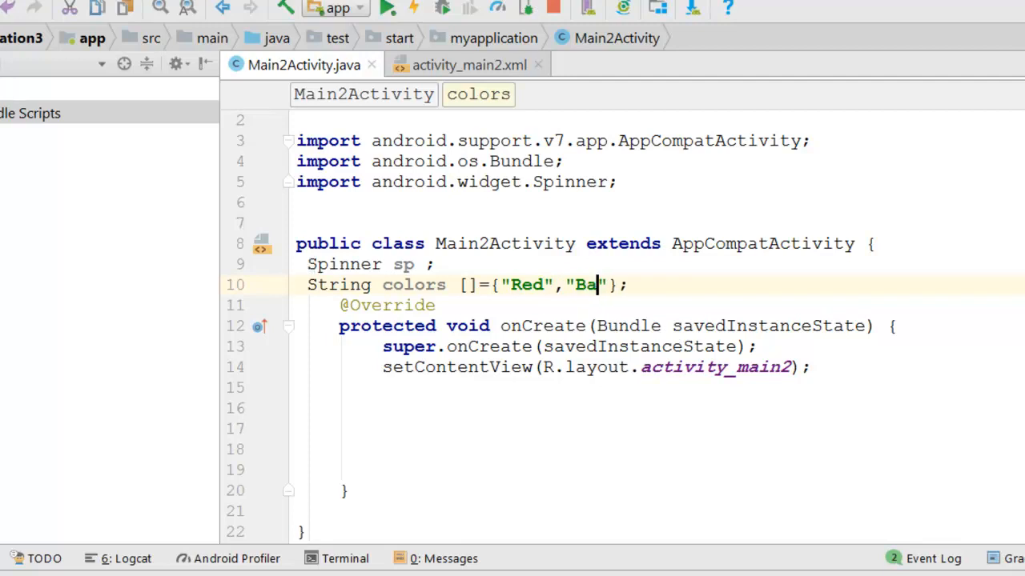
pyautogui.write('l')
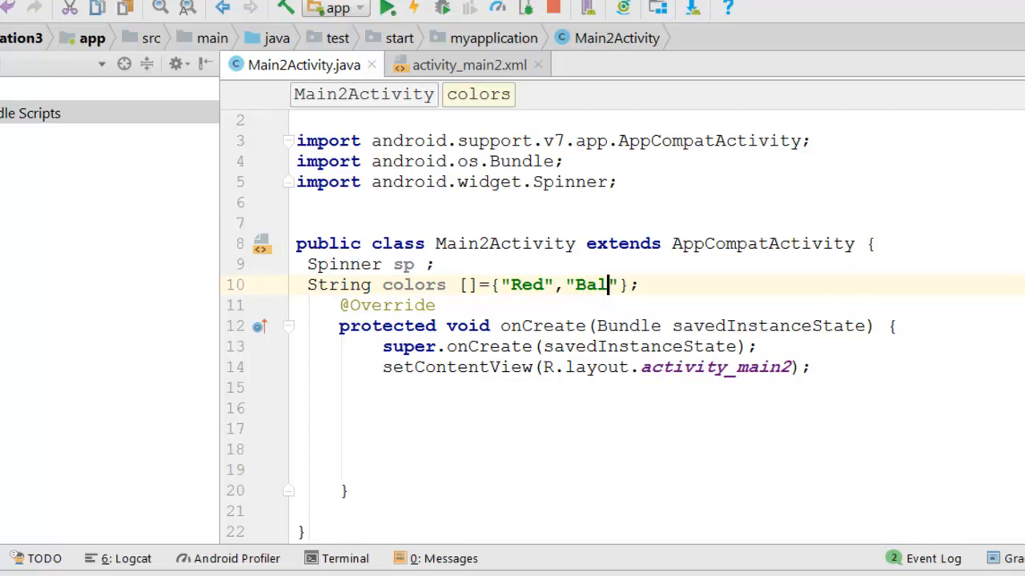
pyautogui.write('ck,')
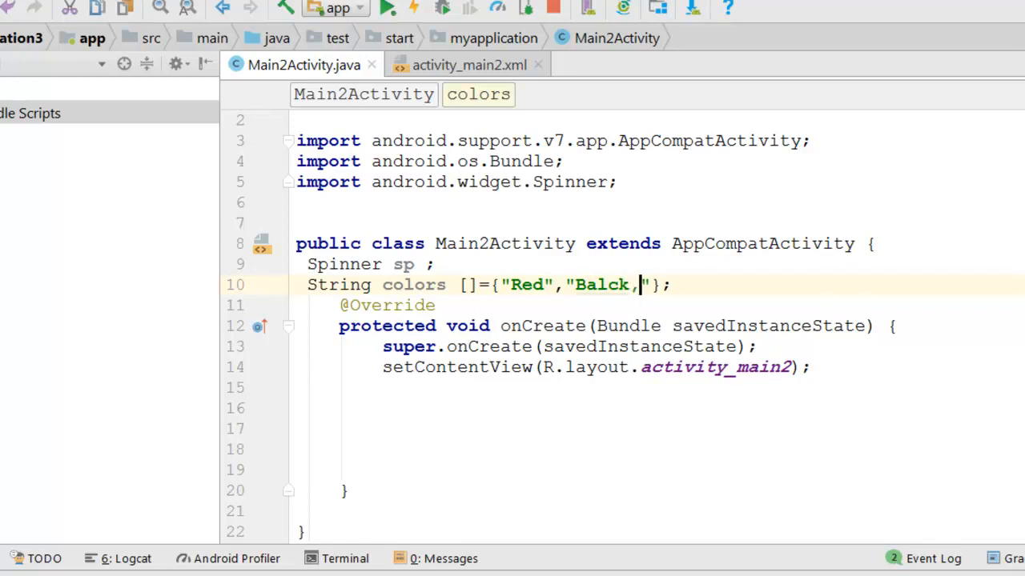
pyautogui.press('Backspace')
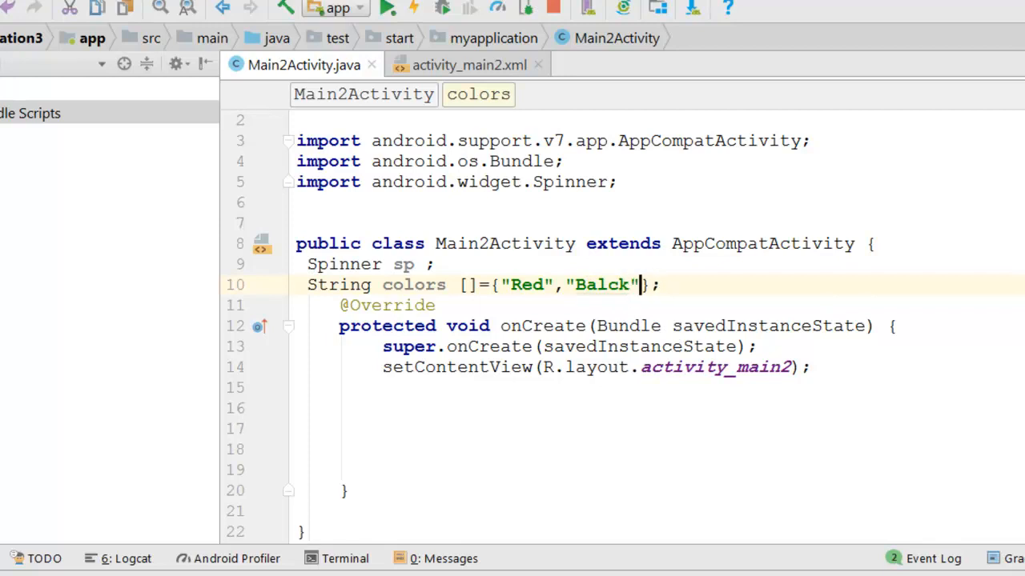
pyautogui.write(',')
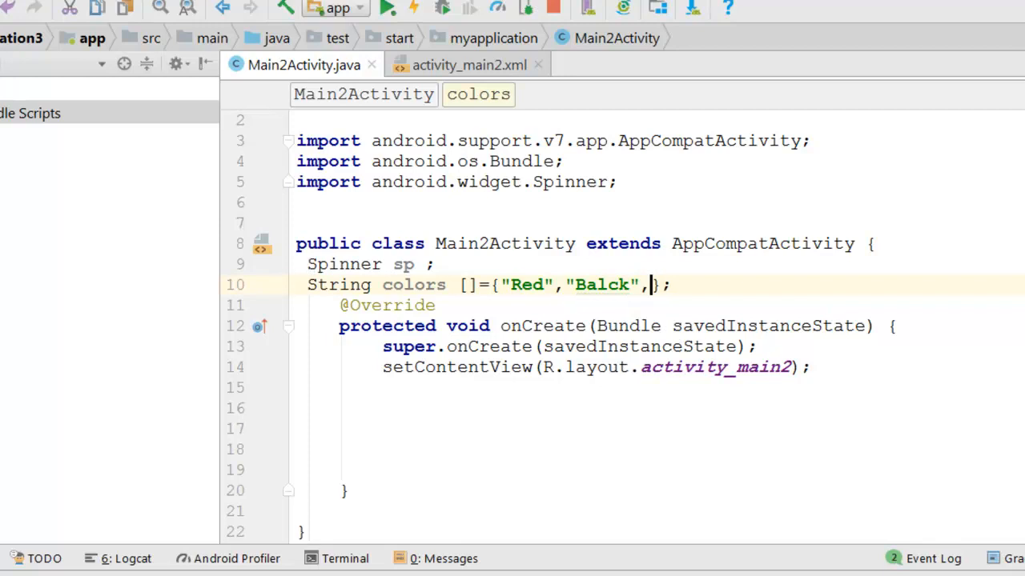
pyautogui.write('"B')
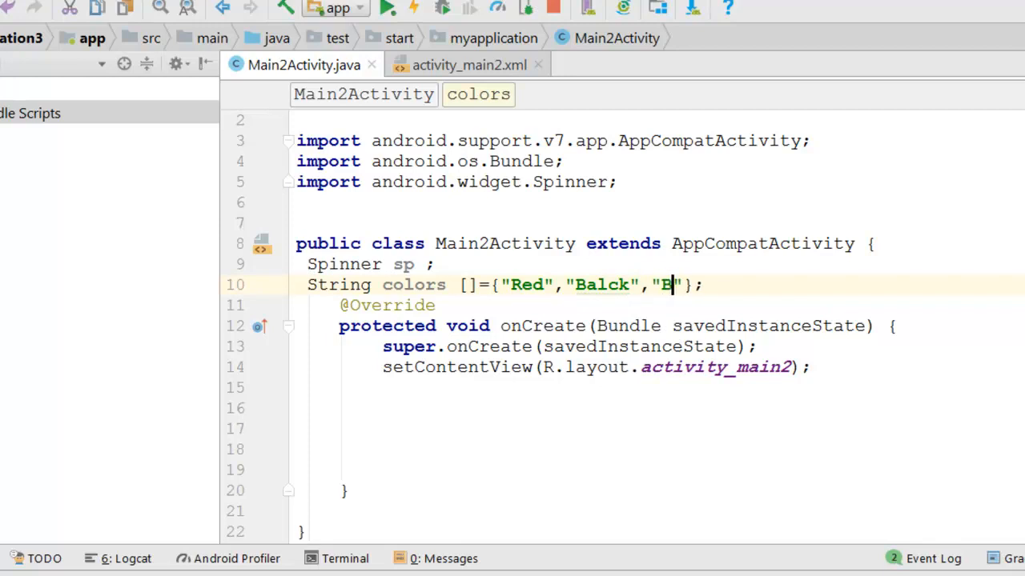
pyautogui.write('lue')
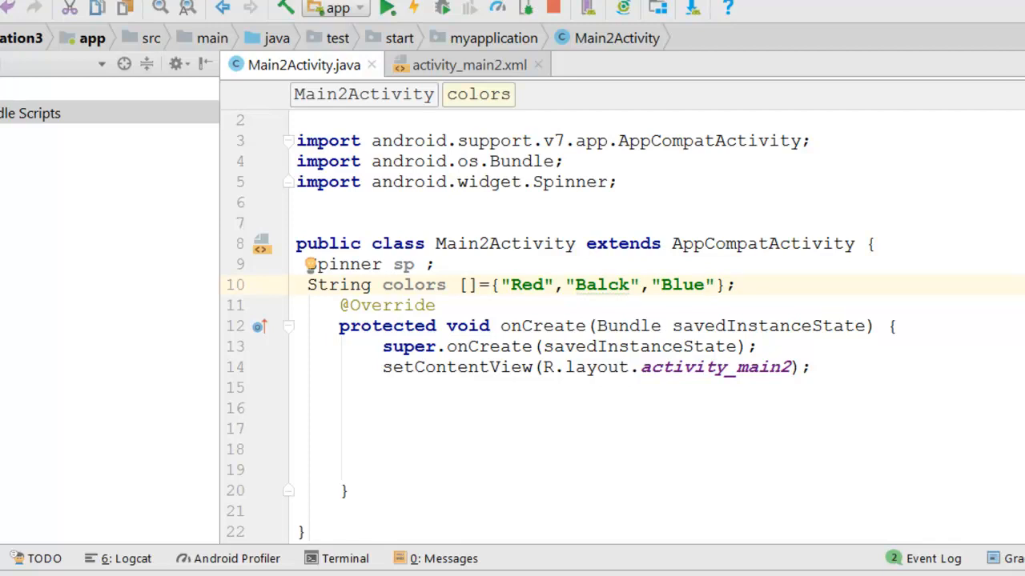
pyautogui.write(',""')
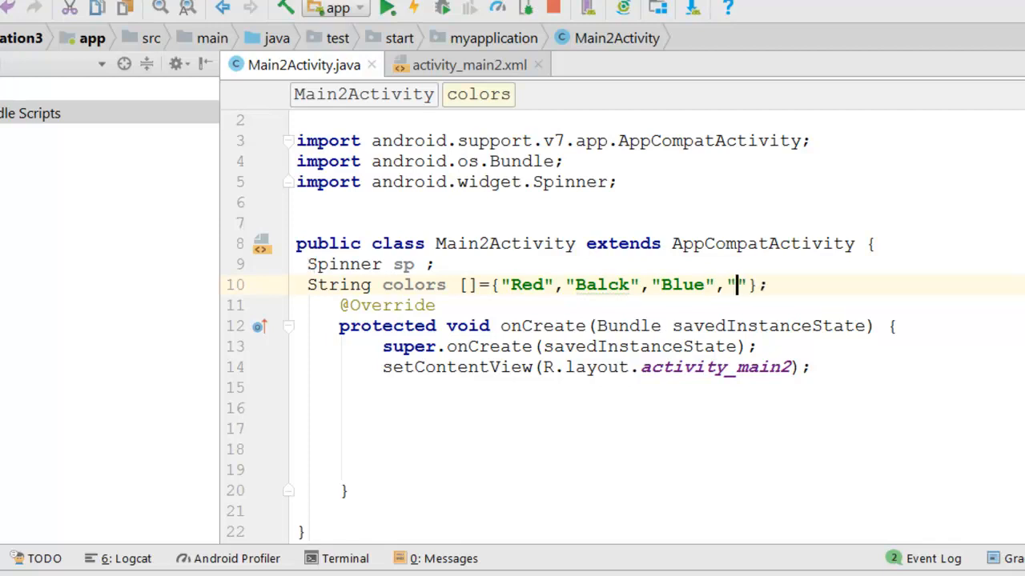
pyautogui.write('Green')
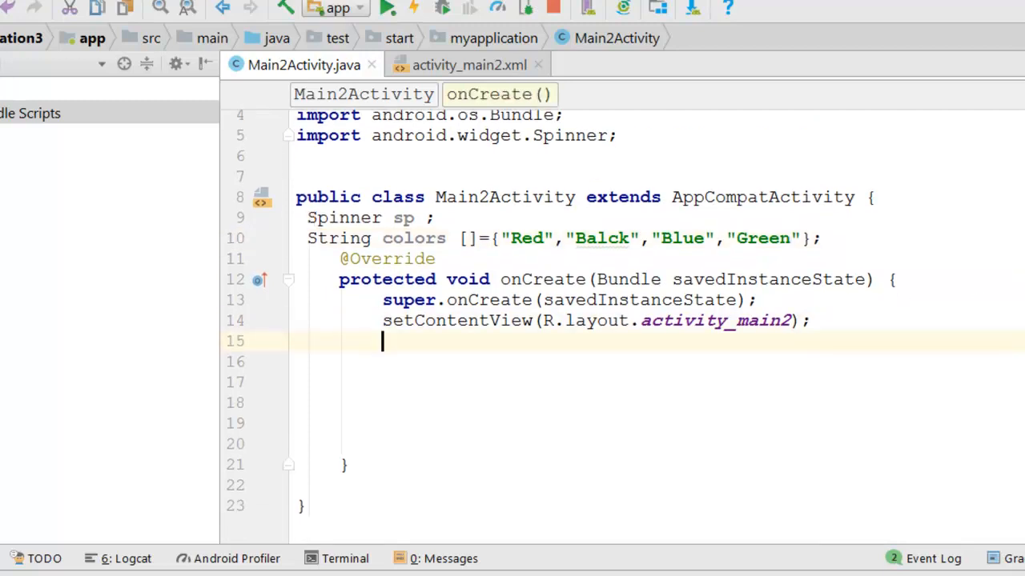
# - Assign sp = (Spinner) findViewById(R.id.spinner2); in onCreate, leaving a new line below
pyautogui.write('sp')
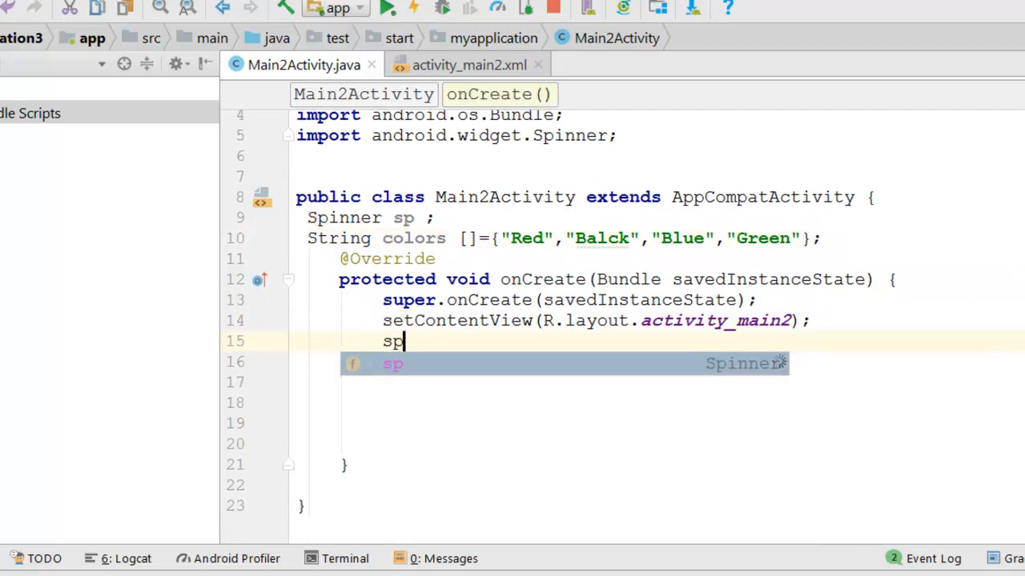
pyautogui.write('=')
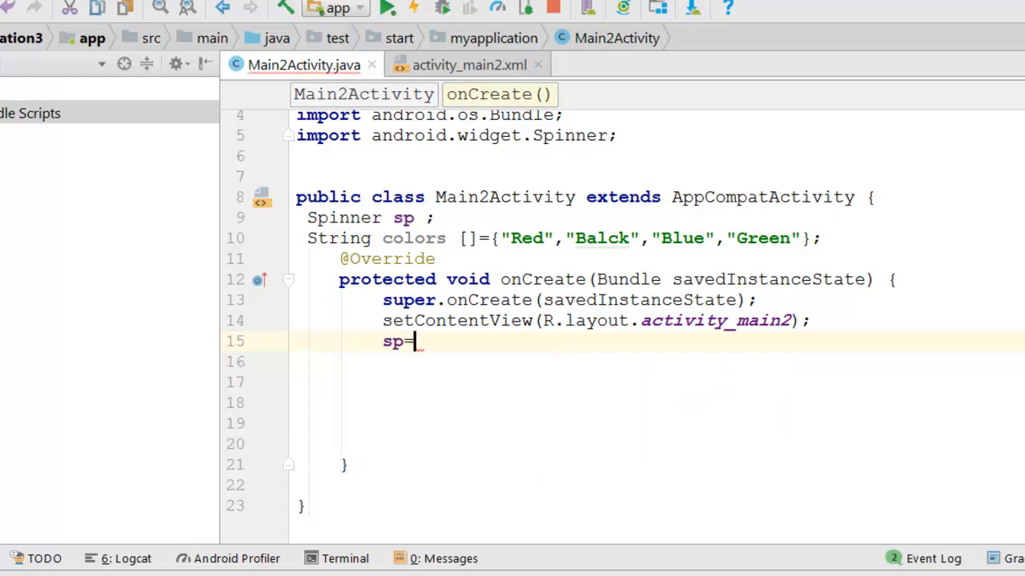
pyautogui.write('findViewById(')
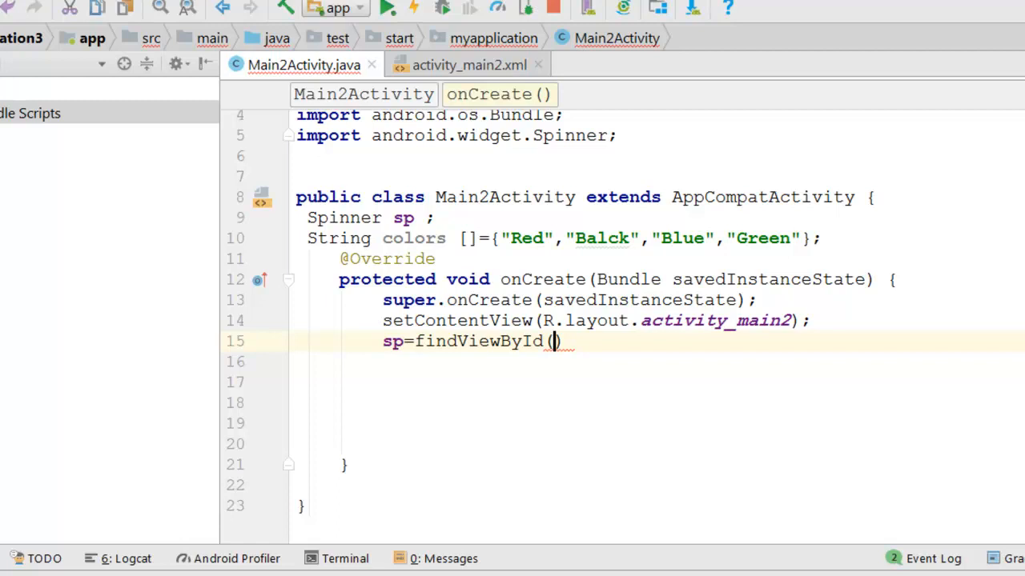
pyautogui.write('R.i')
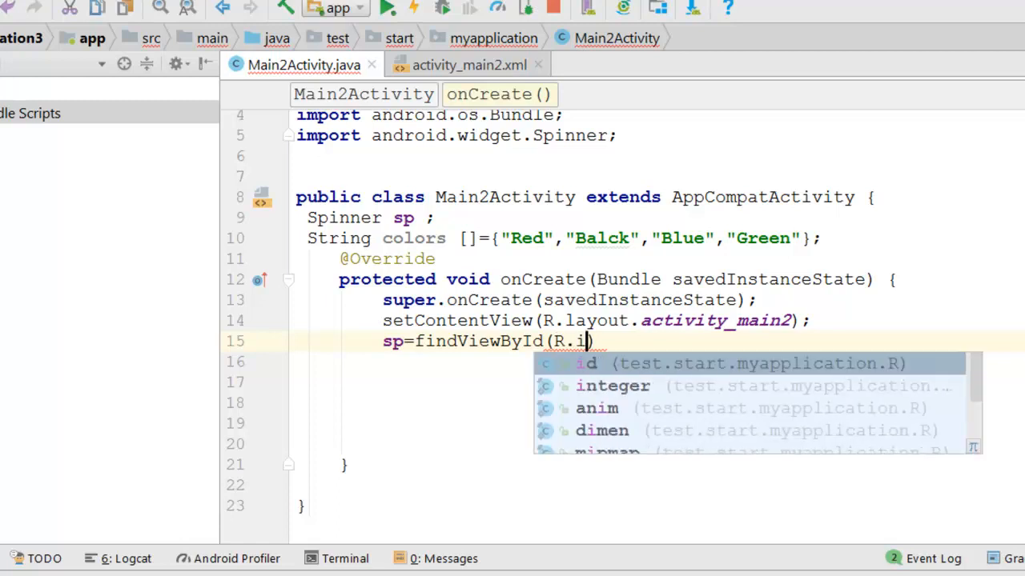
pyautogui.write('id.')
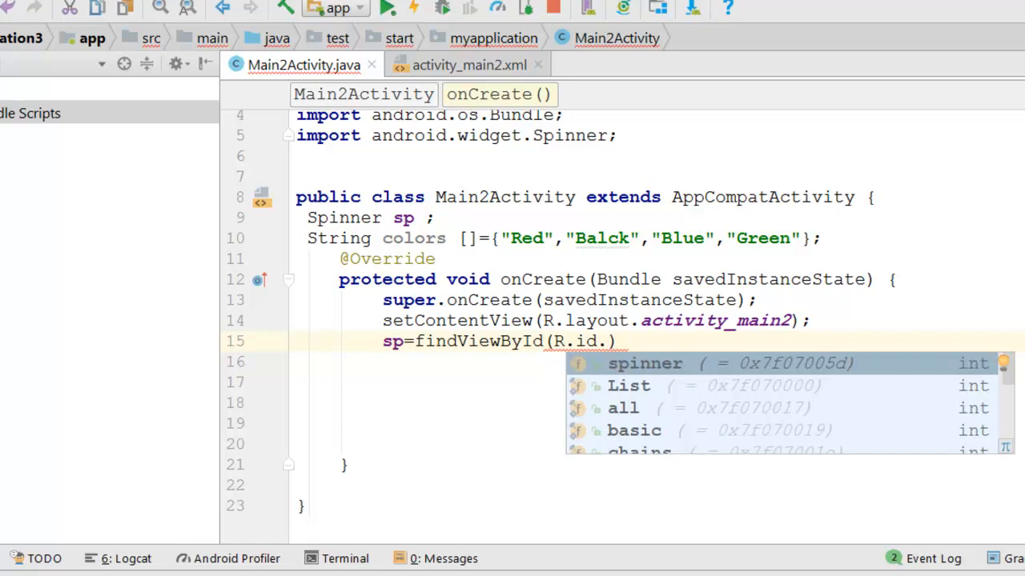
pyautogui.write('spinn')
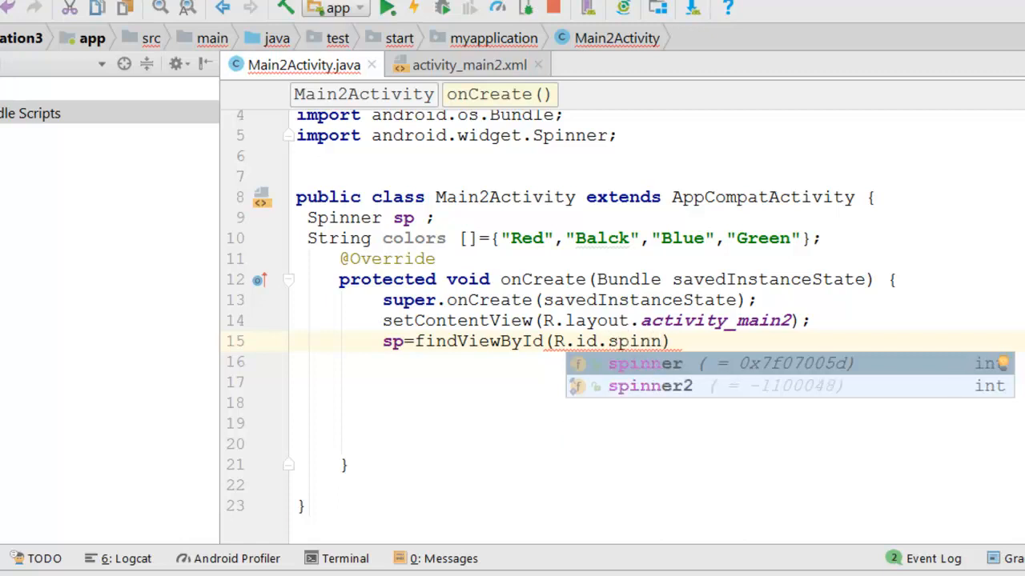
pyautogui.click(650, 386)
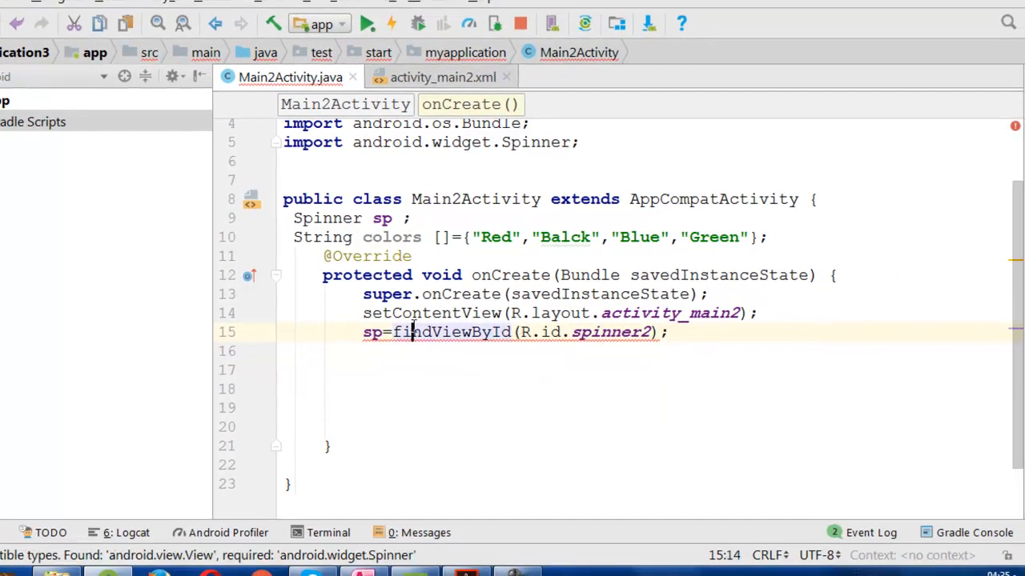
pyautogui.click(414, 332)
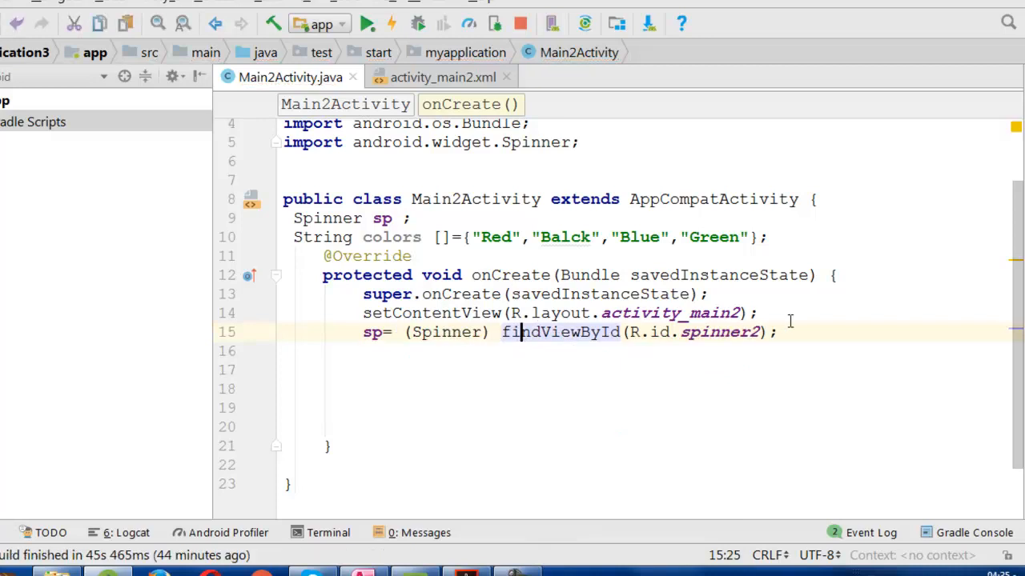
pyautogui.press('enter')
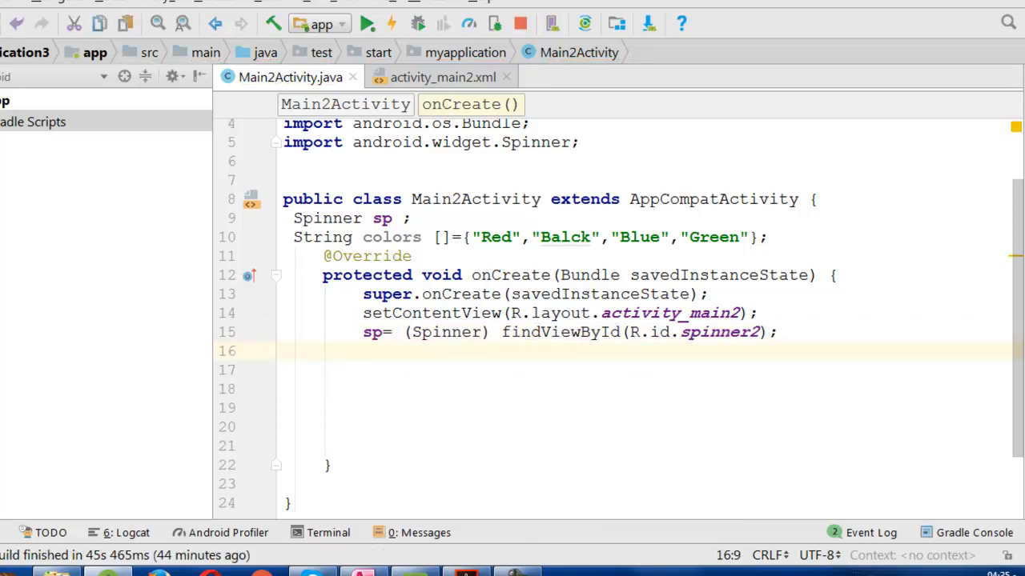
# - Begin ArrayAdapter ad = new ArrayAdapter(this, ... in onCreate
pyautogui.write('Ar')
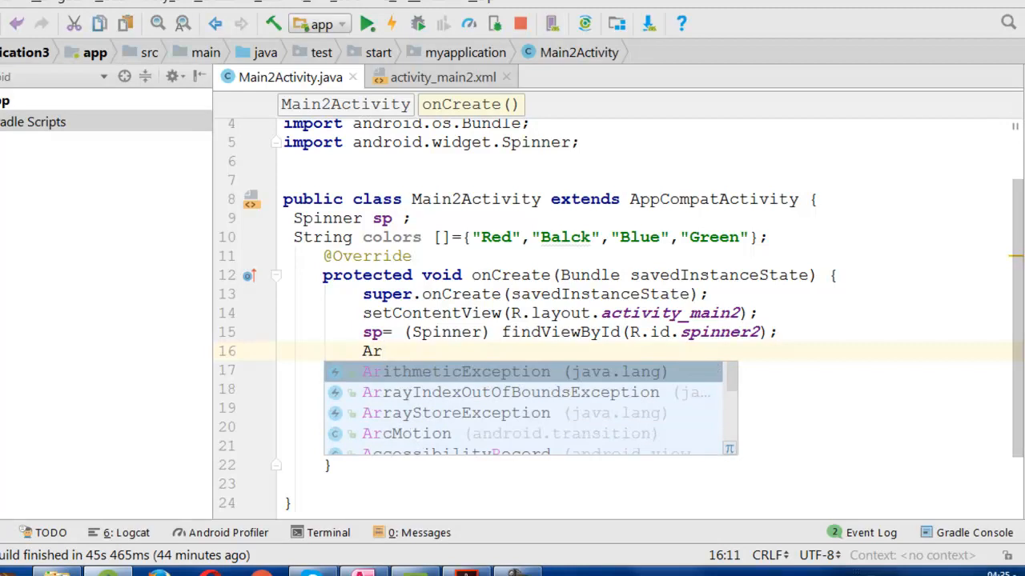
pyautogui.write('rayAdapter ad')
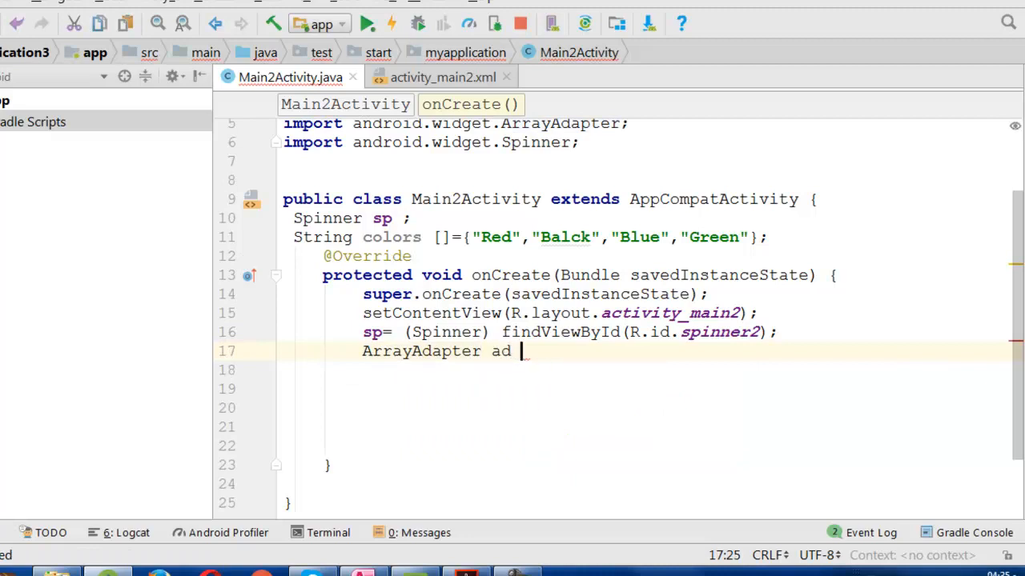
pyautogui.write('=')
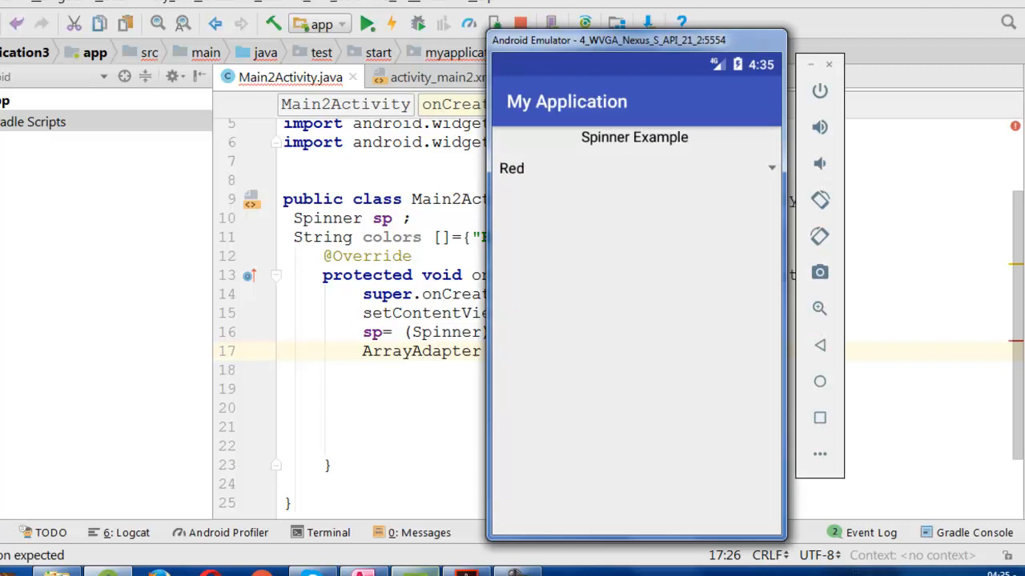
pyautogui.moveTo(697, 180)
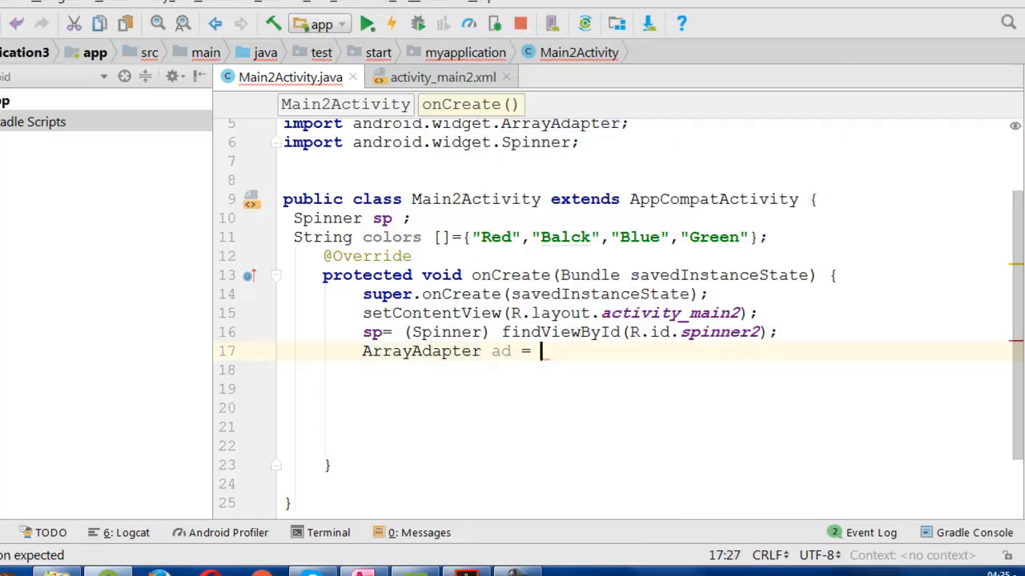
pyautogui.write('new ArrayAdapter(')
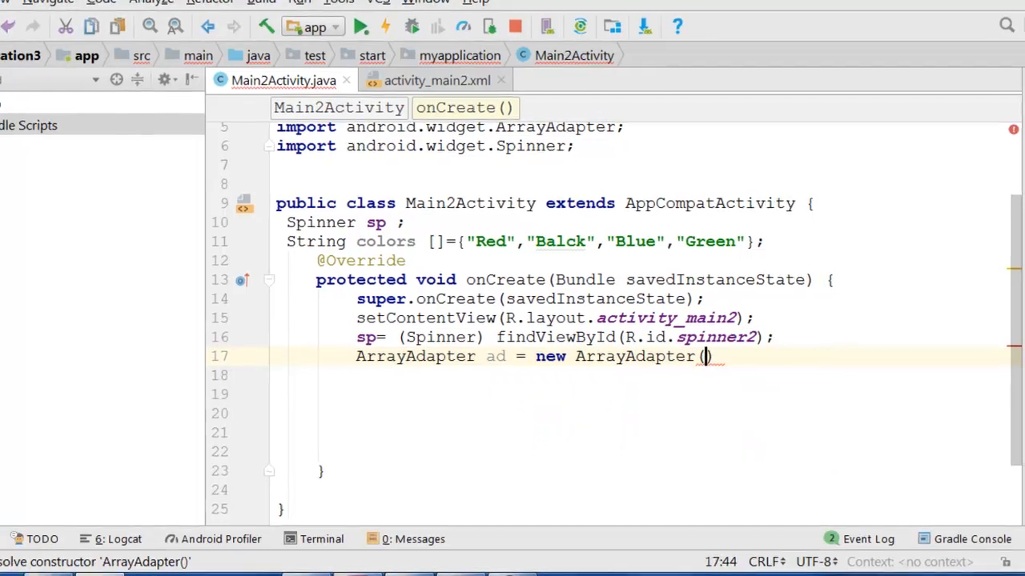
pyautogui.write('y')
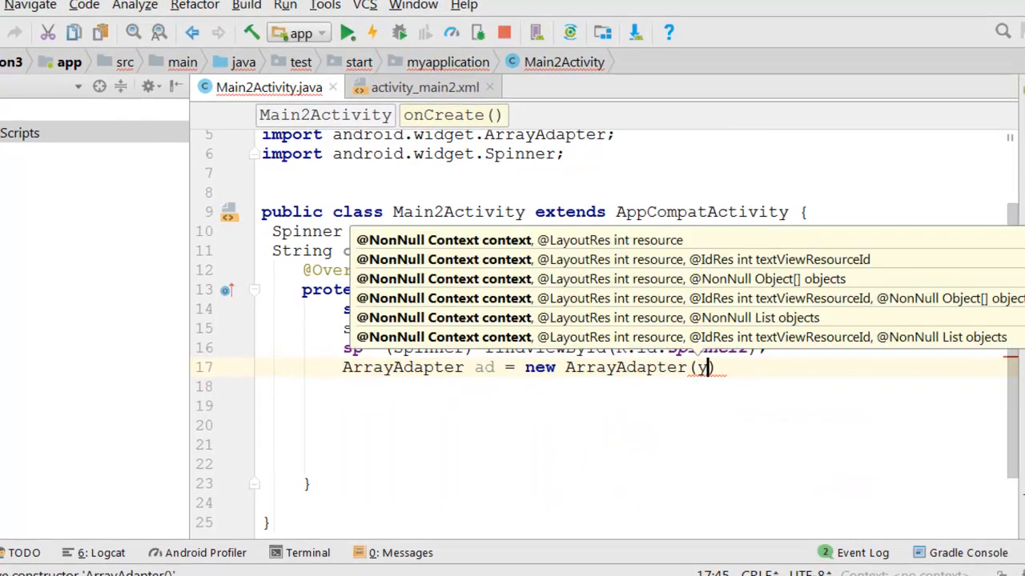
pyautogui.write('this')
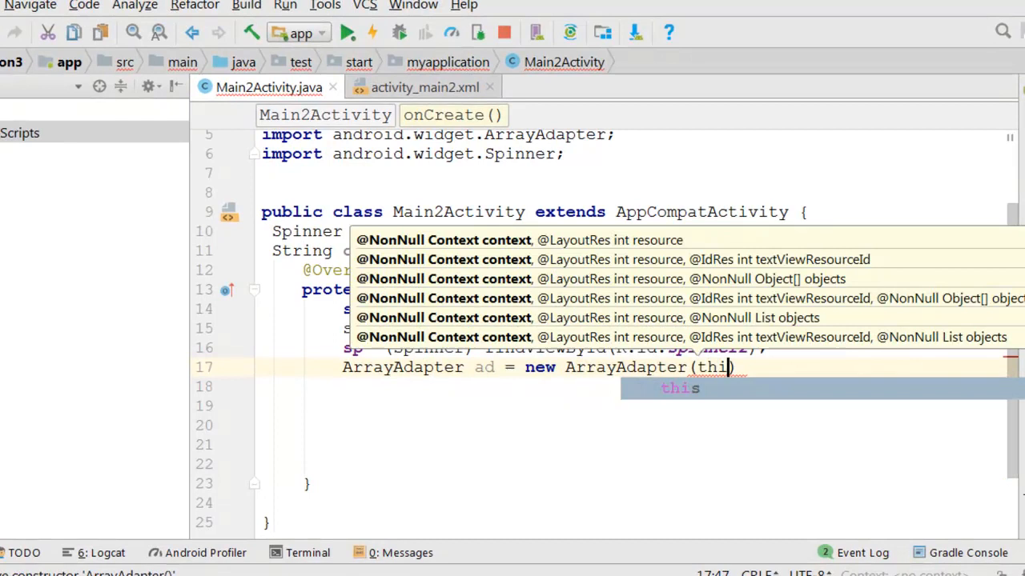
pyautogui.write(',')
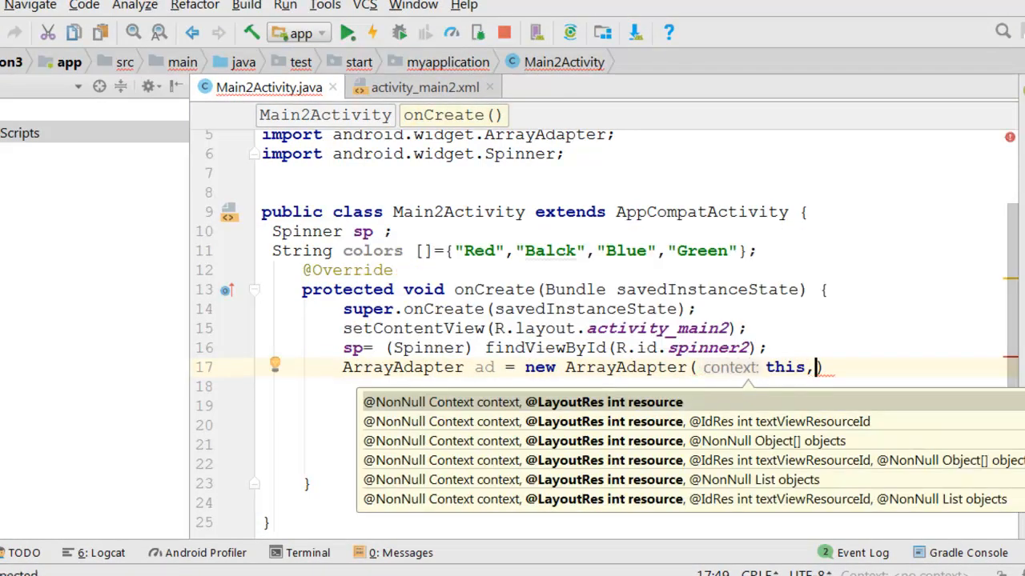
# - Complete the adapter with R.layout.support_simple_spinner_dropdown_item and the colors array
pyautogui.write('R.layout')
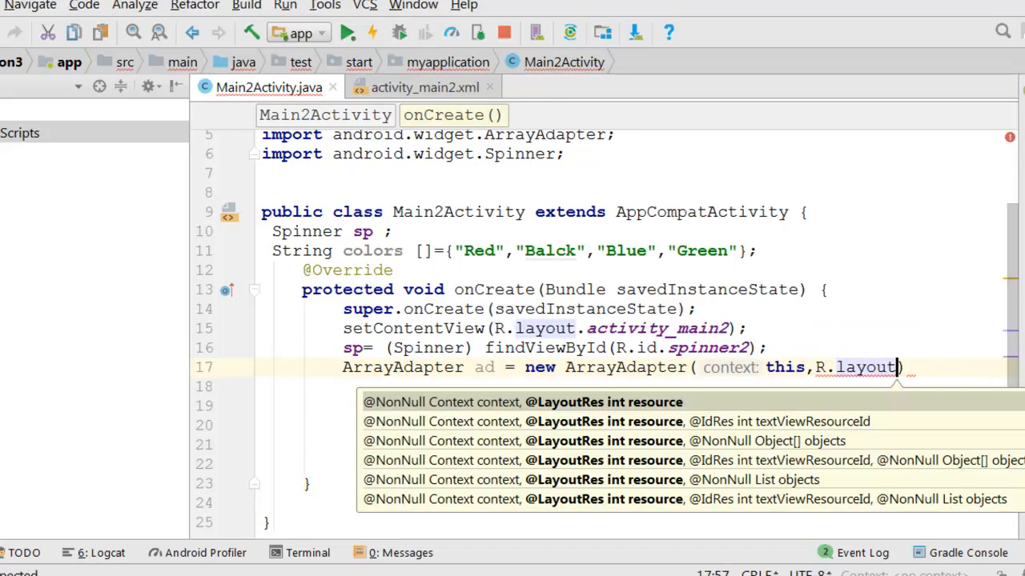
pyautogui.write('.')
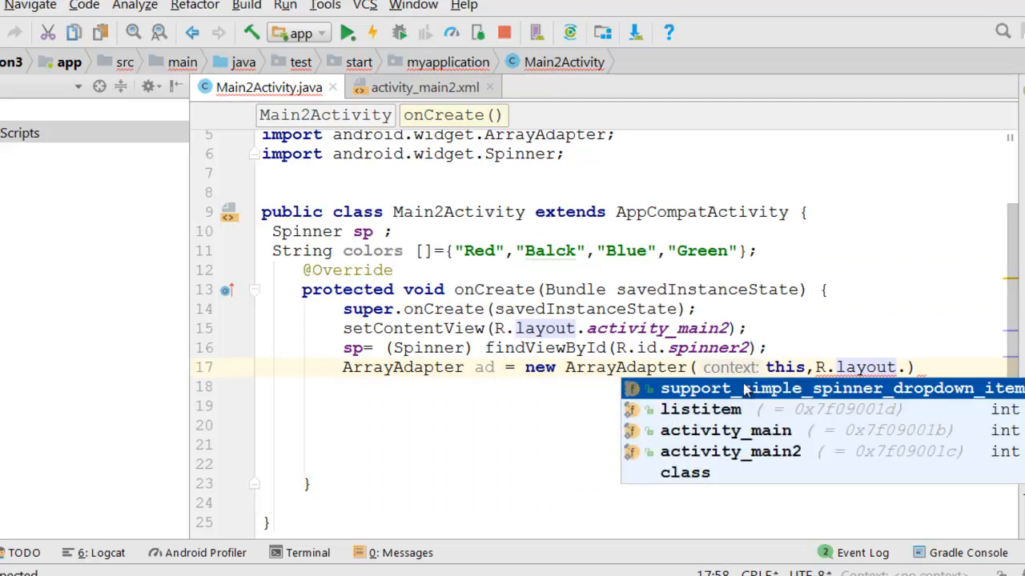
pyautogui.click(841, 388)
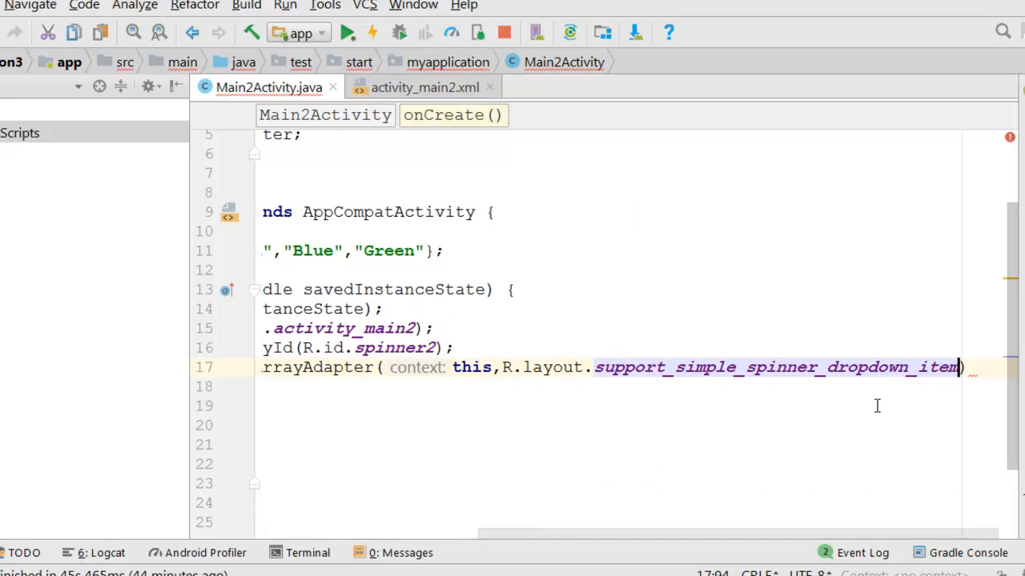
pyautogui.write(',')
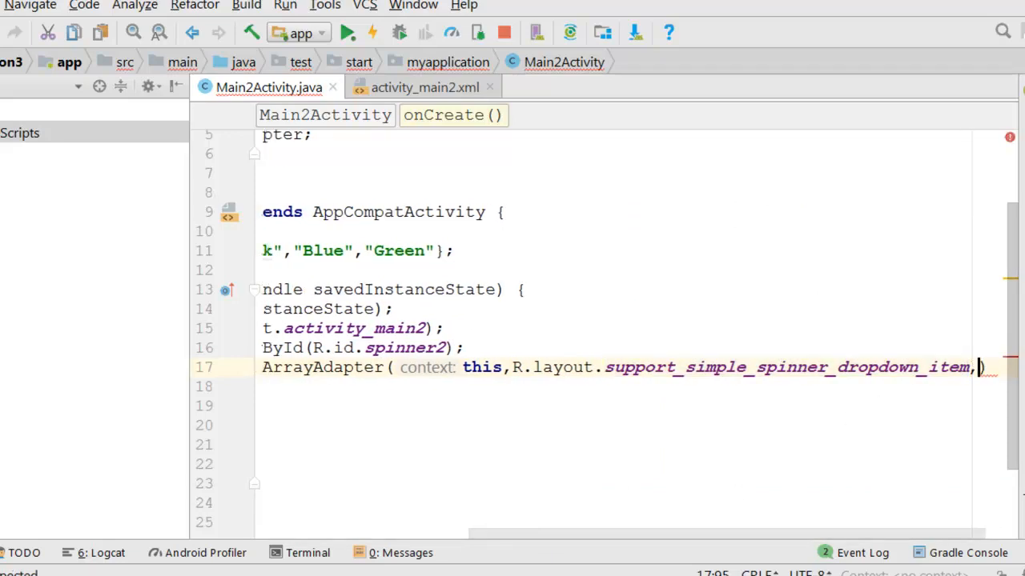
pyautogui.write('colors')
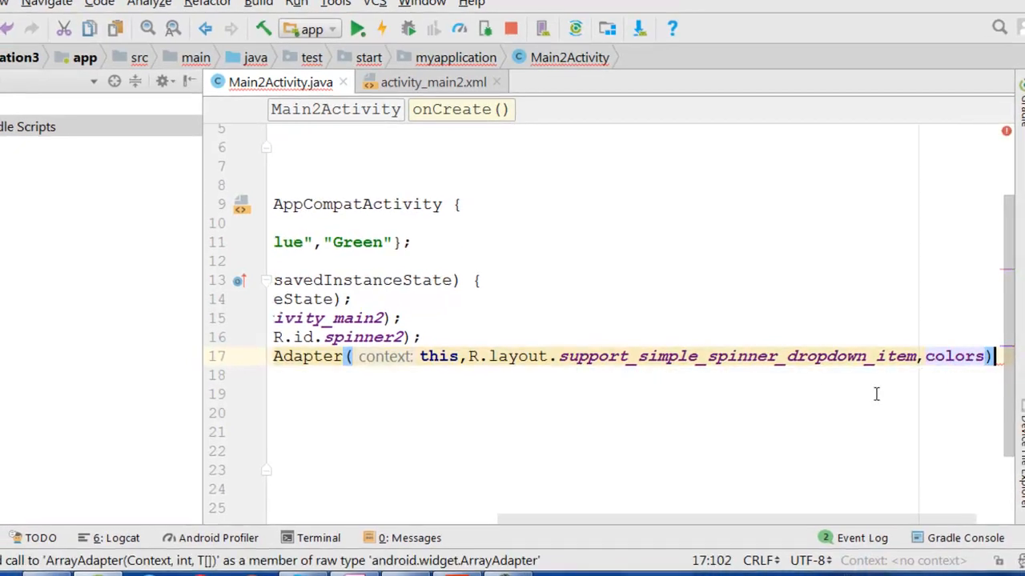
pyautogui.write(';')
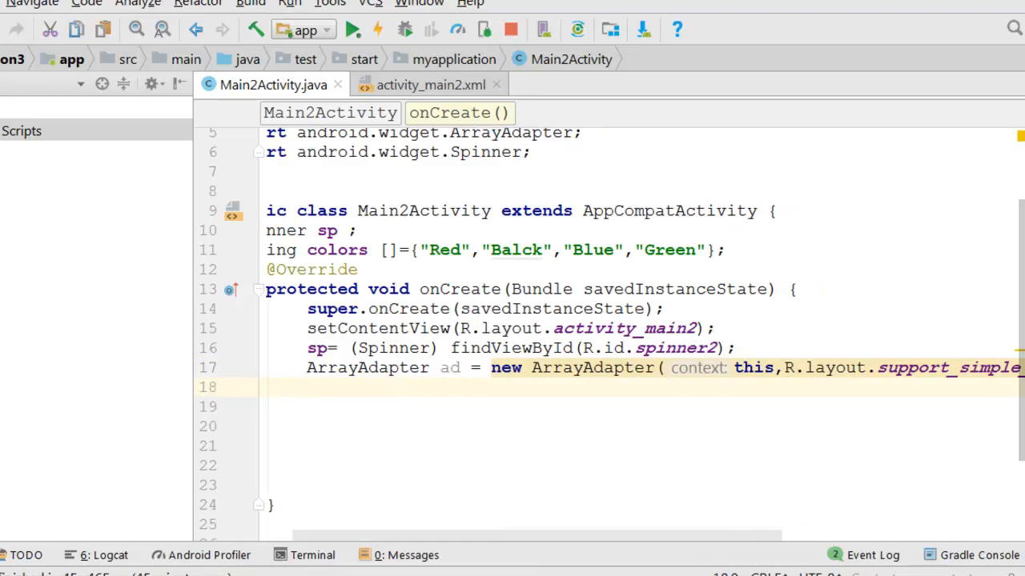
# - Call sp.setAdapter(ad); to attach the colors adapter to the spinner
pyautogui.write('sp.')
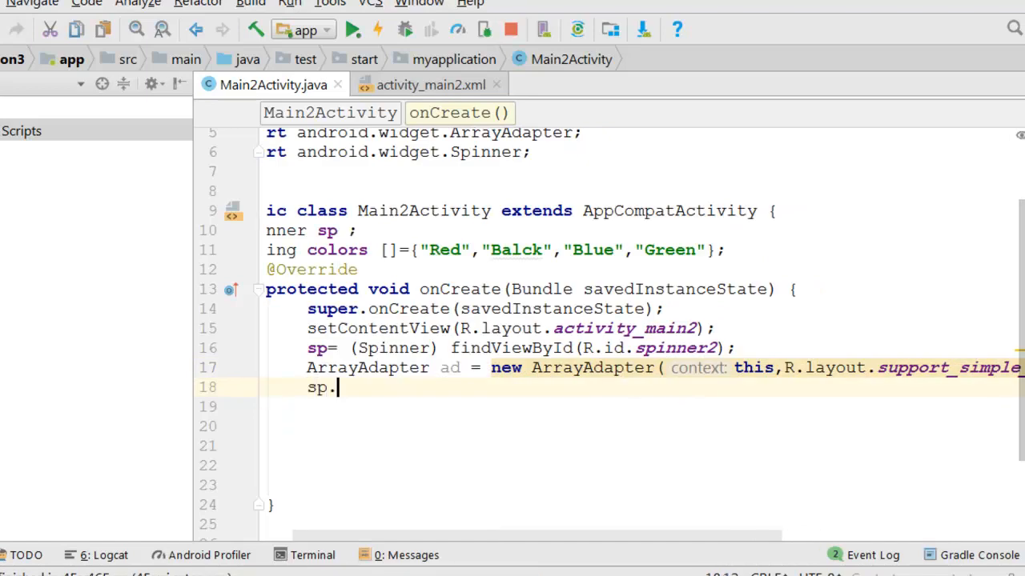
pyautogui.write('.')
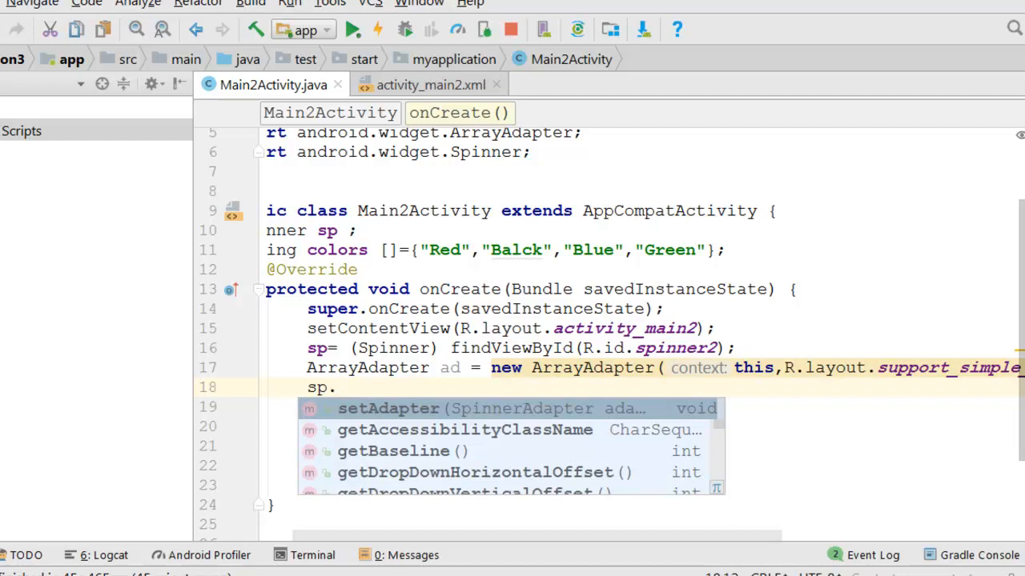
pyautogui.write('setAdapter(ad);')
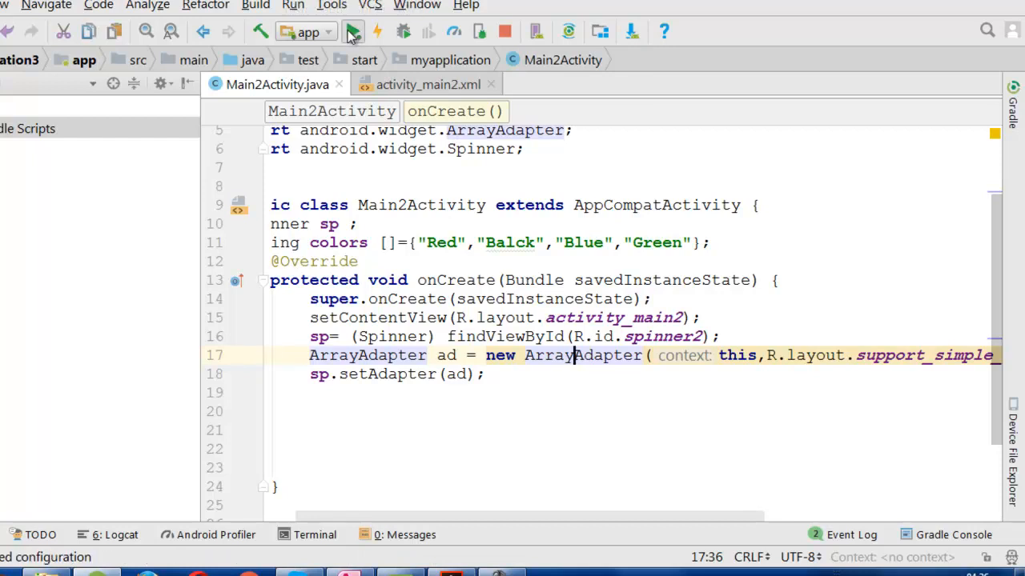
# - Run the app, check the spinner lists Red, Balck, Blue and Green, then return to activity_main2.xml
pyautogui.click(353, 30)
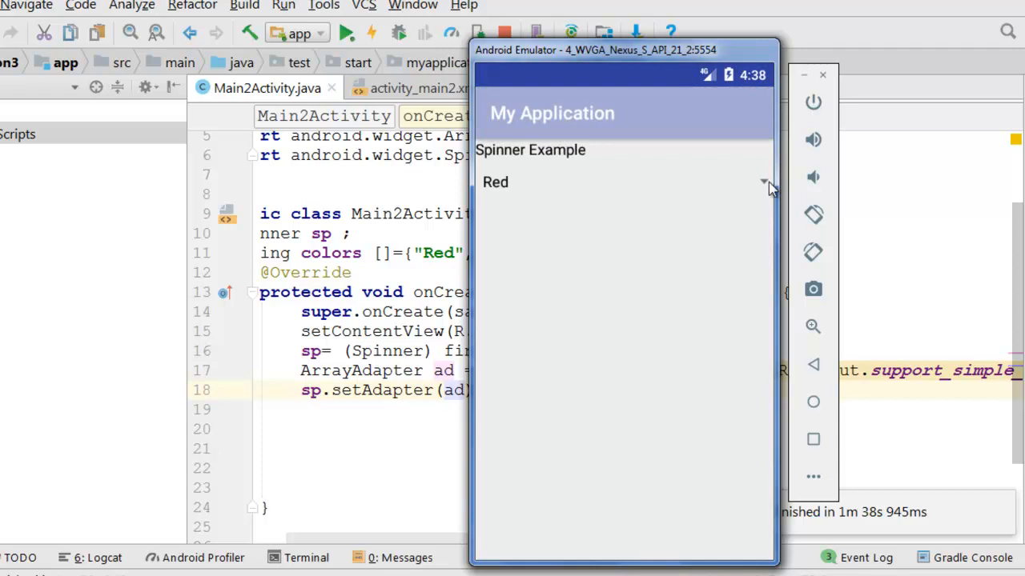
pyautogui.click(494, 182)
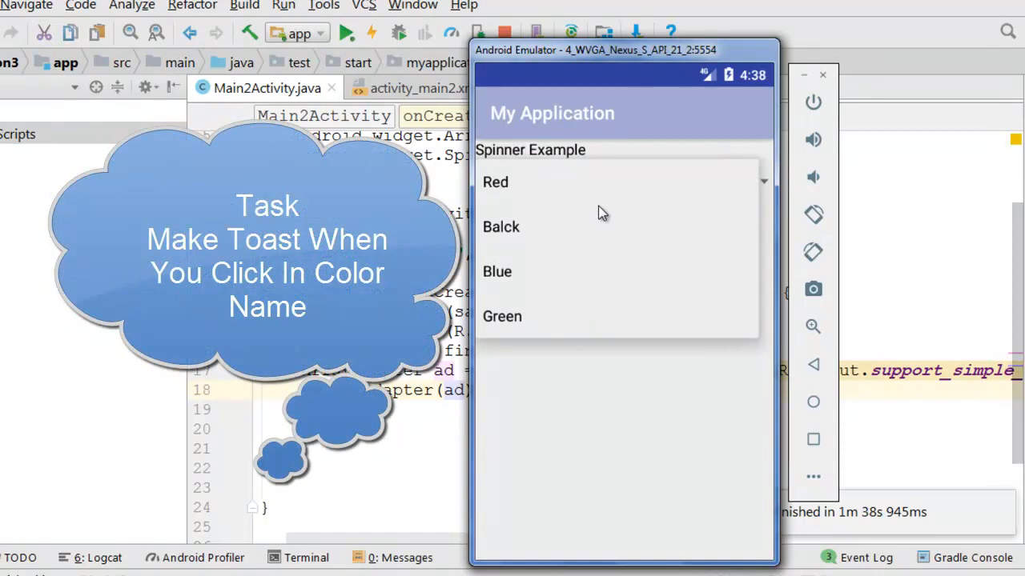
pyautogui.moveTo(581, 207)
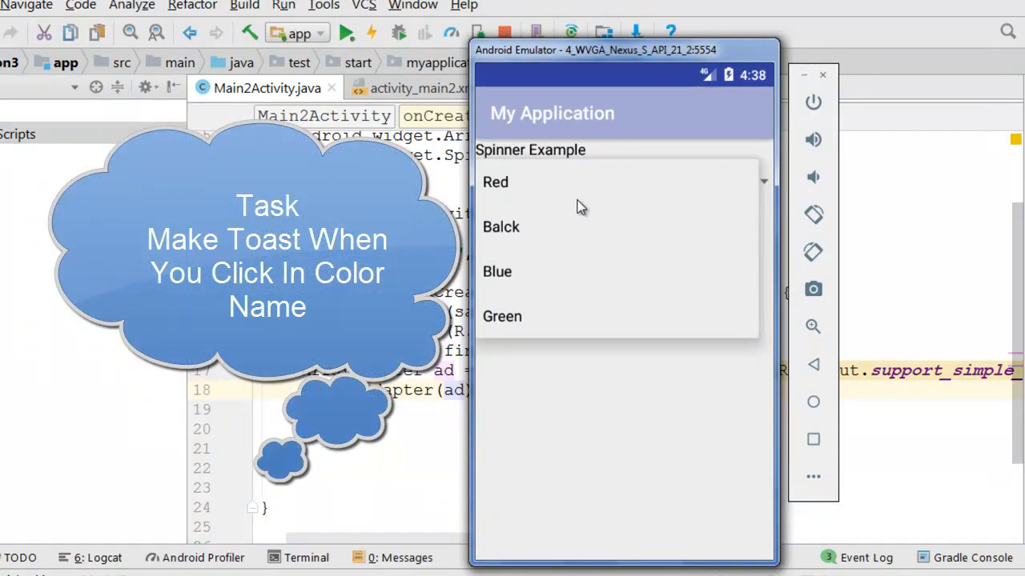
pyautogui.moveTo(538, 241)
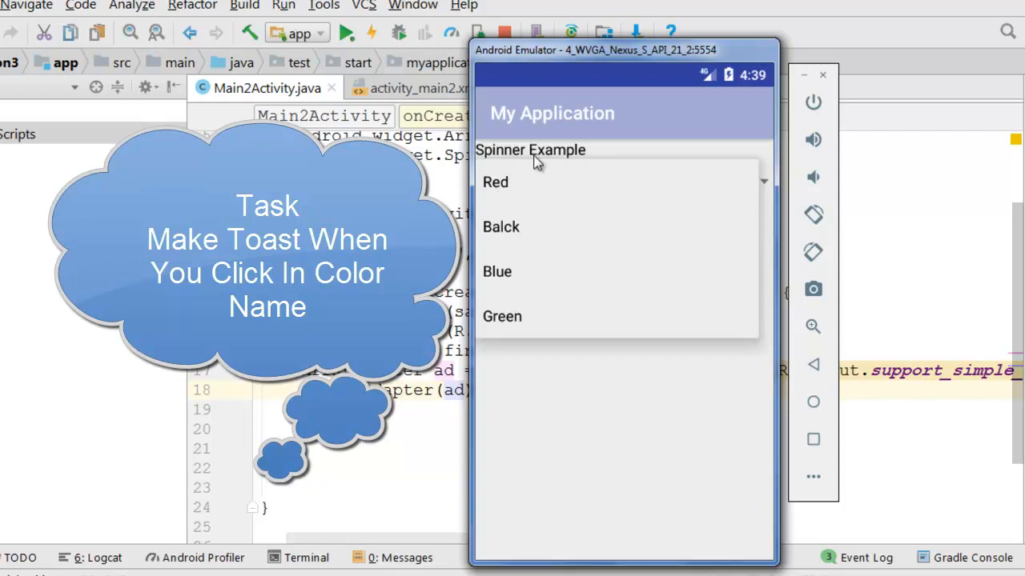
pyautogui.click(495, 182)
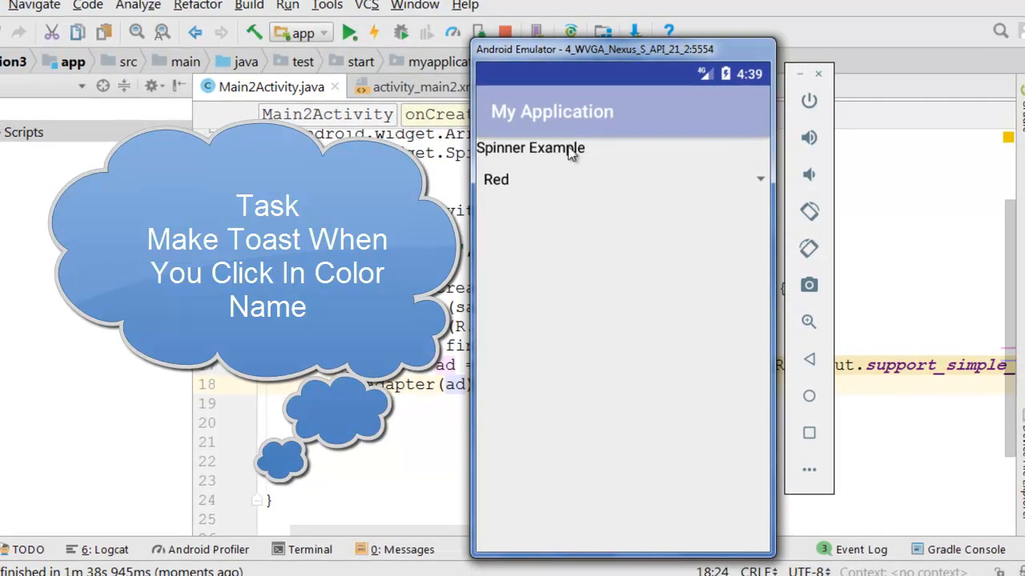
pyautogui.moveTo(761, 184)
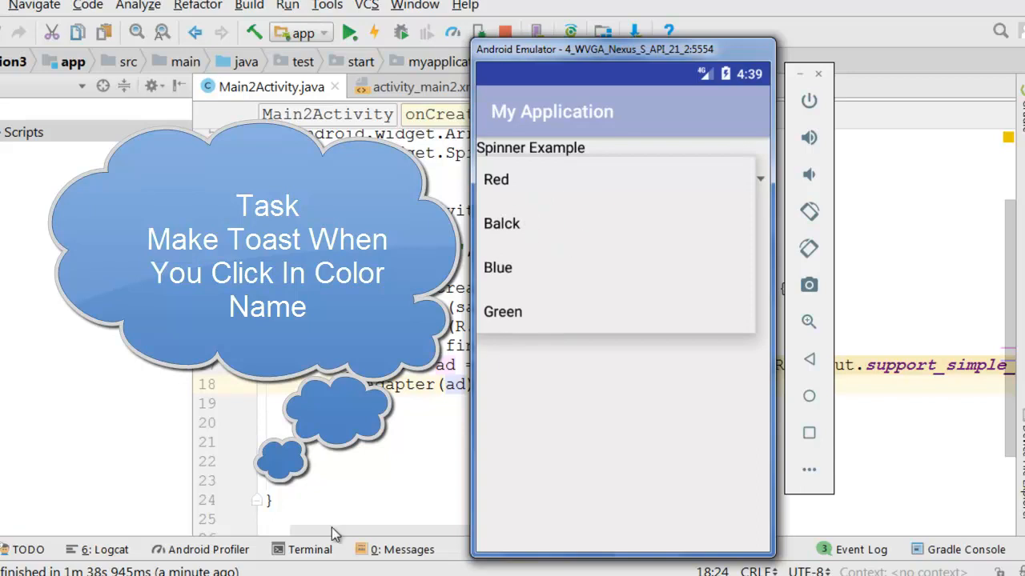
pyautogui.click(425, 87)
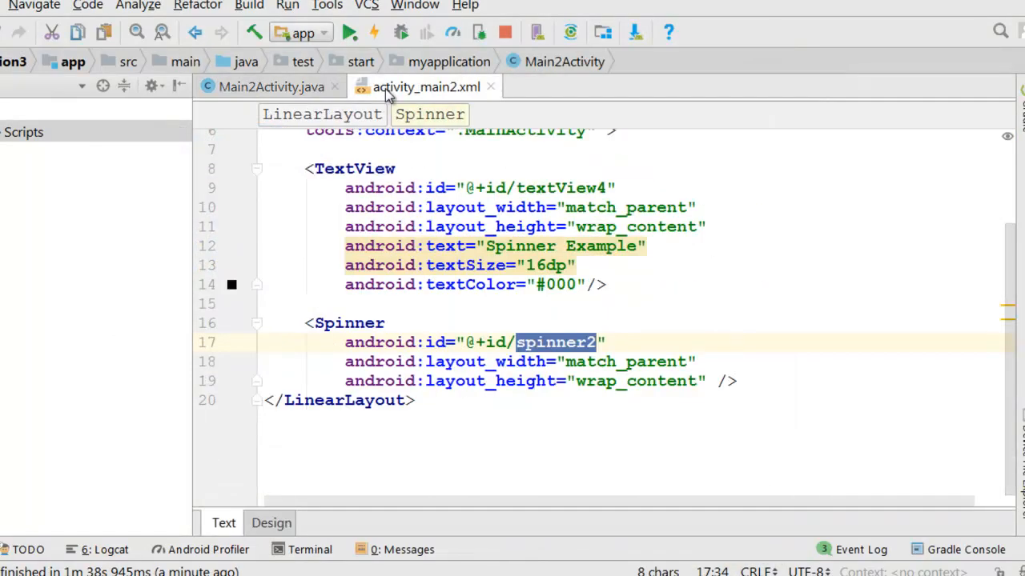